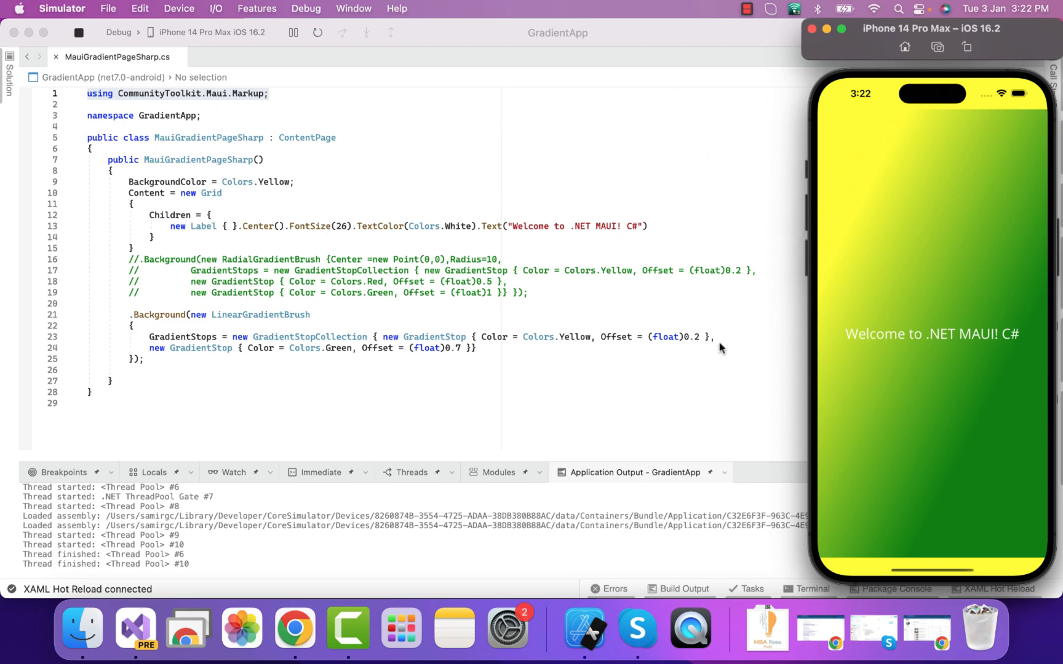
{"action": "mouse_move", "coordinate": [160, 107]}
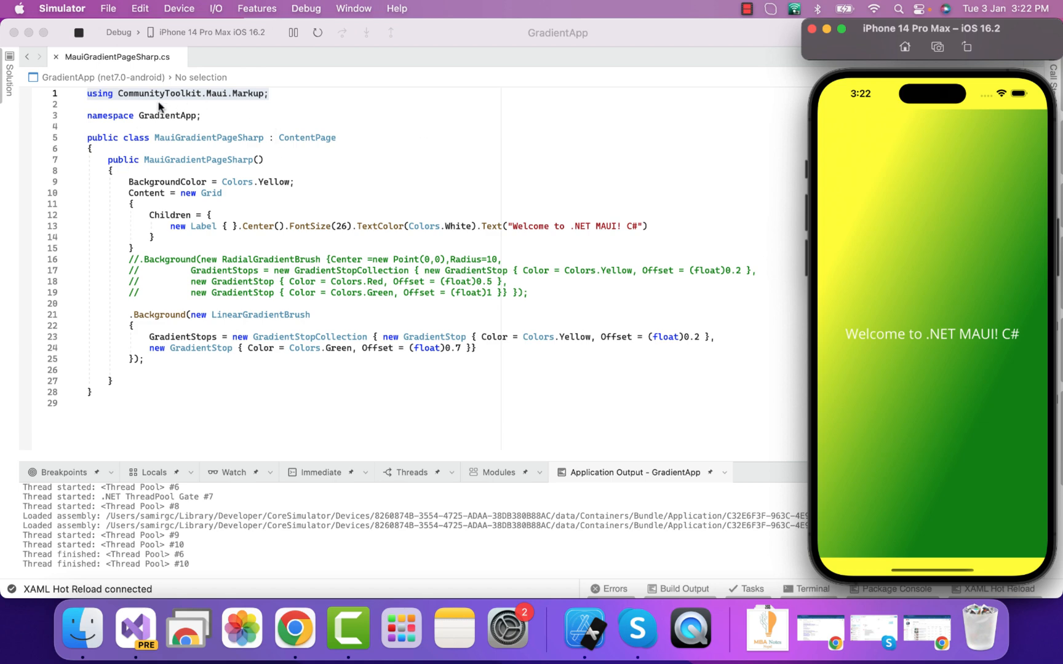
{"action": "mouse_move", "coordinate": [136, 100]}
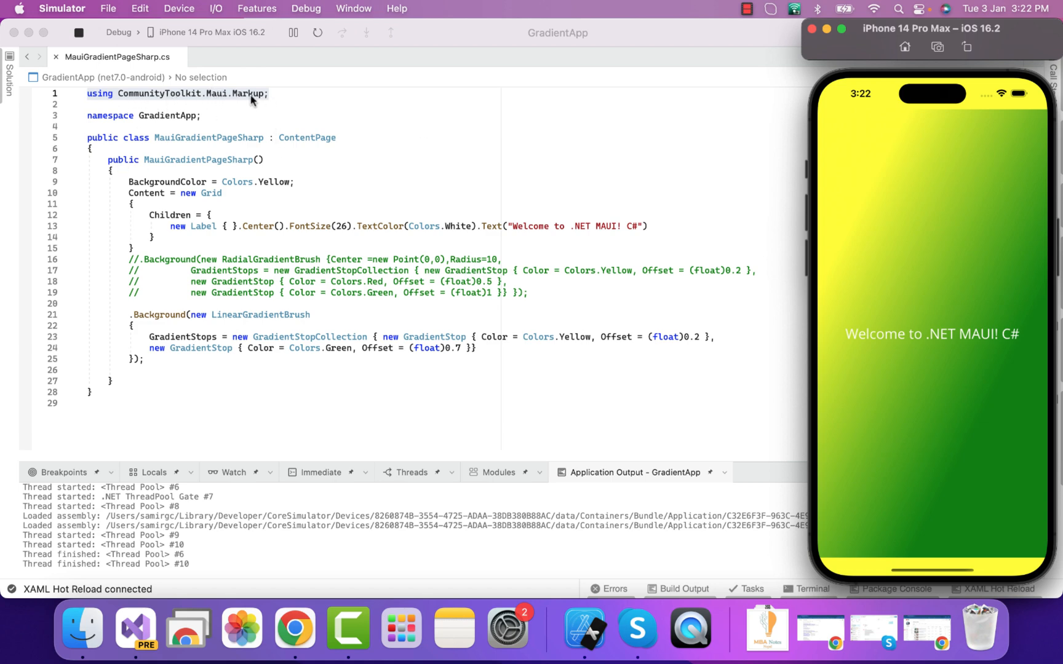
{"action": "mouse_move", "coordinate": [263, 99]}
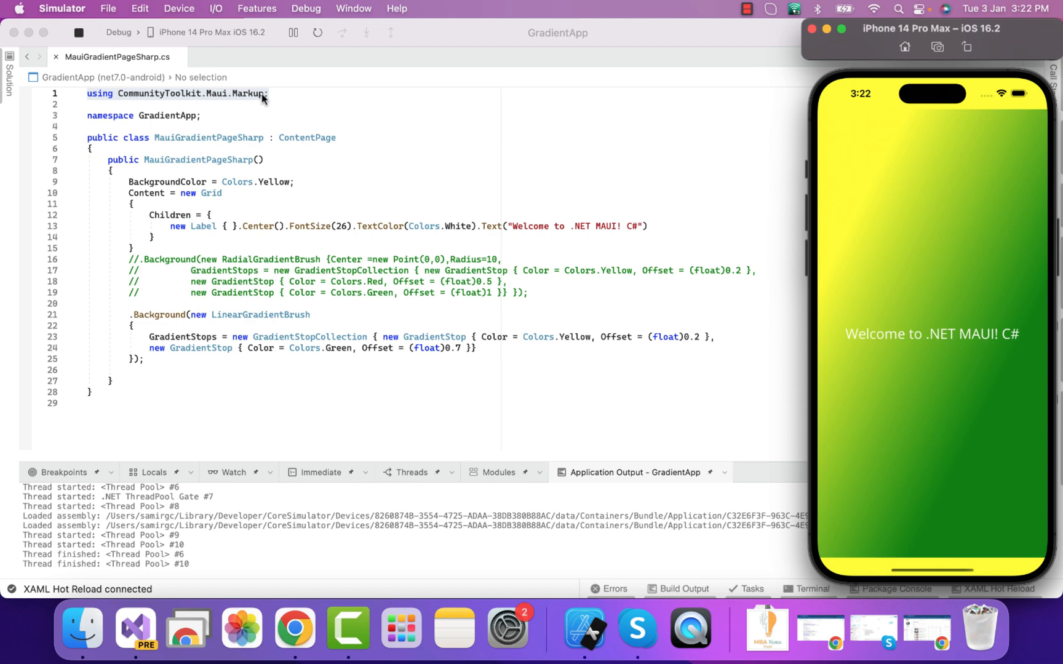
{"action": "mouse_move", "coordinate": [291, 219]}
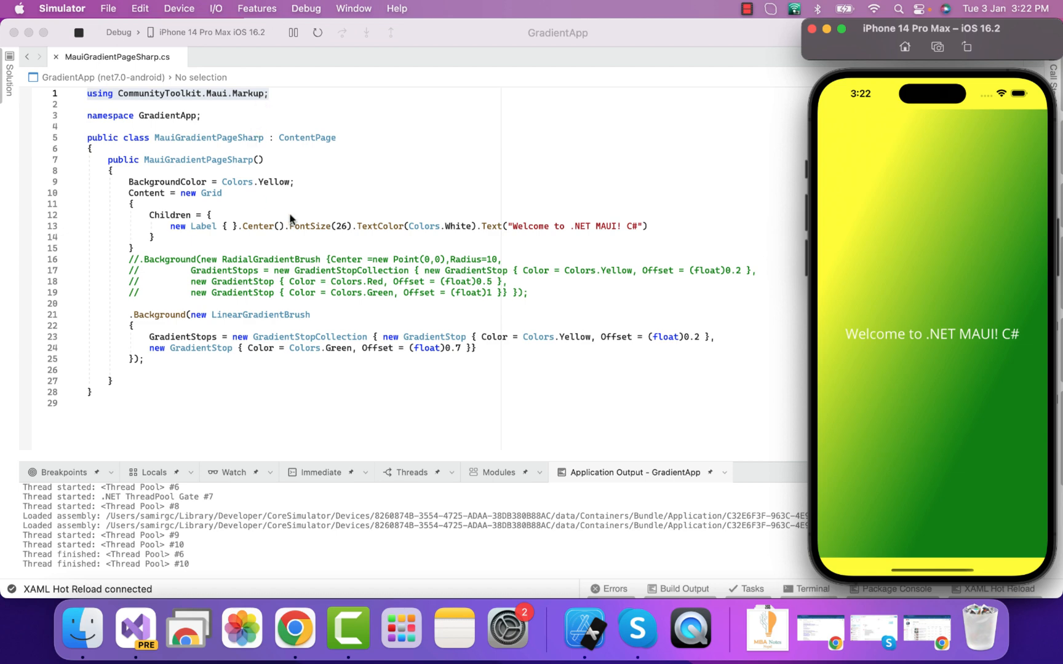
{"action": "mouse_move", "coordinate": [254, 178]}
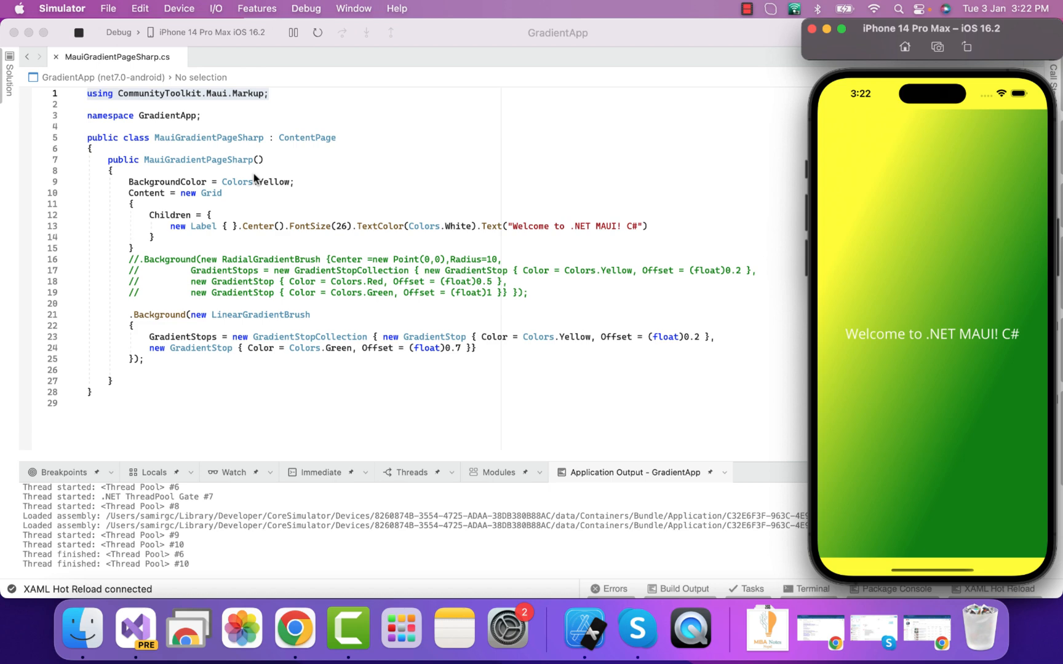
{"action": "mouse_move", "coordinate": [228, 221]}
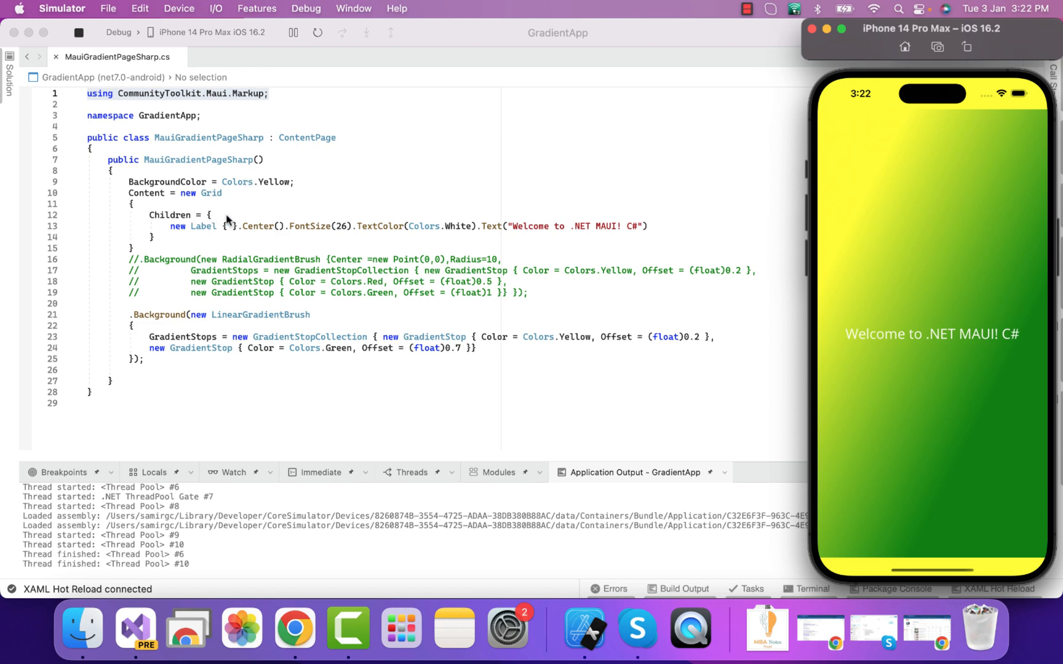
{"action": "mouse_move", "coordinate": [251, 229]}
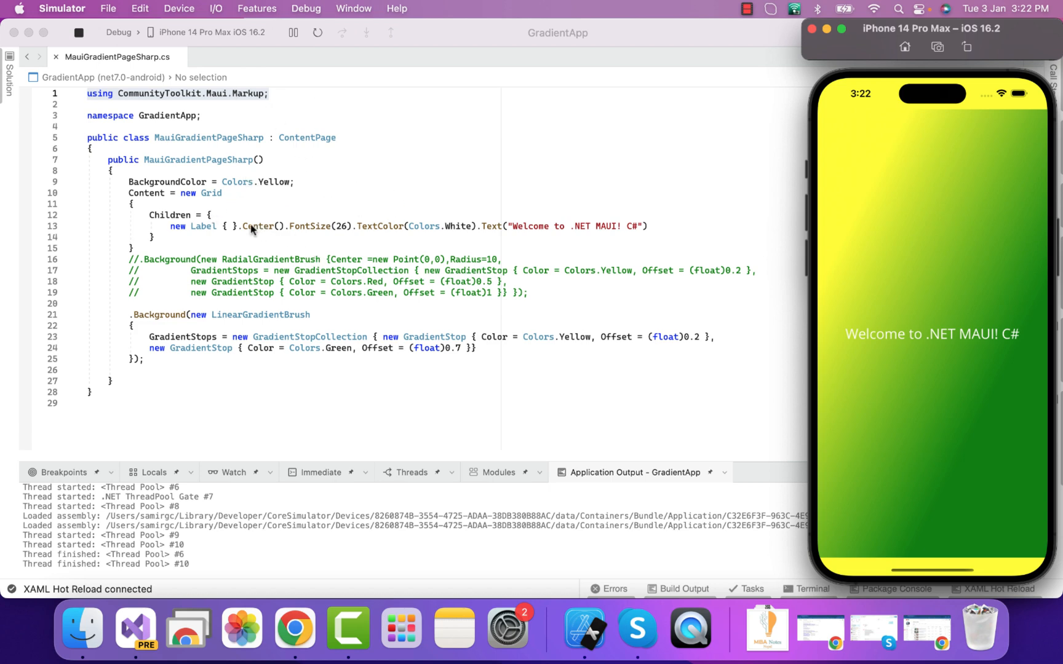
{"action": "mouse_move", "coordinate": [371, 231]}
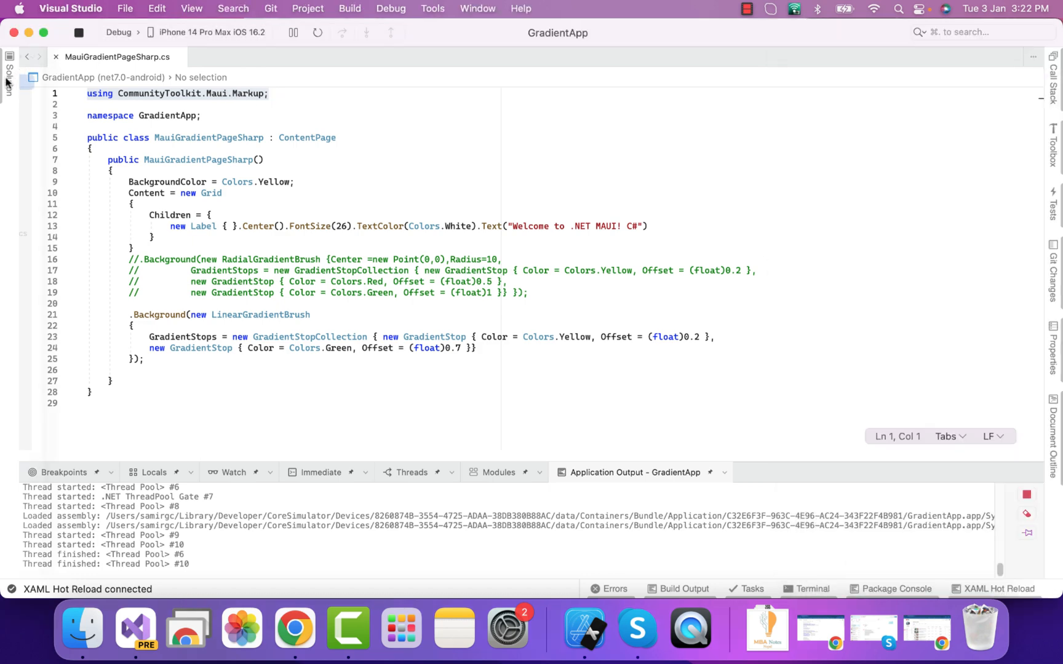
Search NuGet for 'Maui Community' and add the CommunityToolkit.Maui.Markup package to the solution.
{"action": "right_click", "coordinate": [75, 81]}
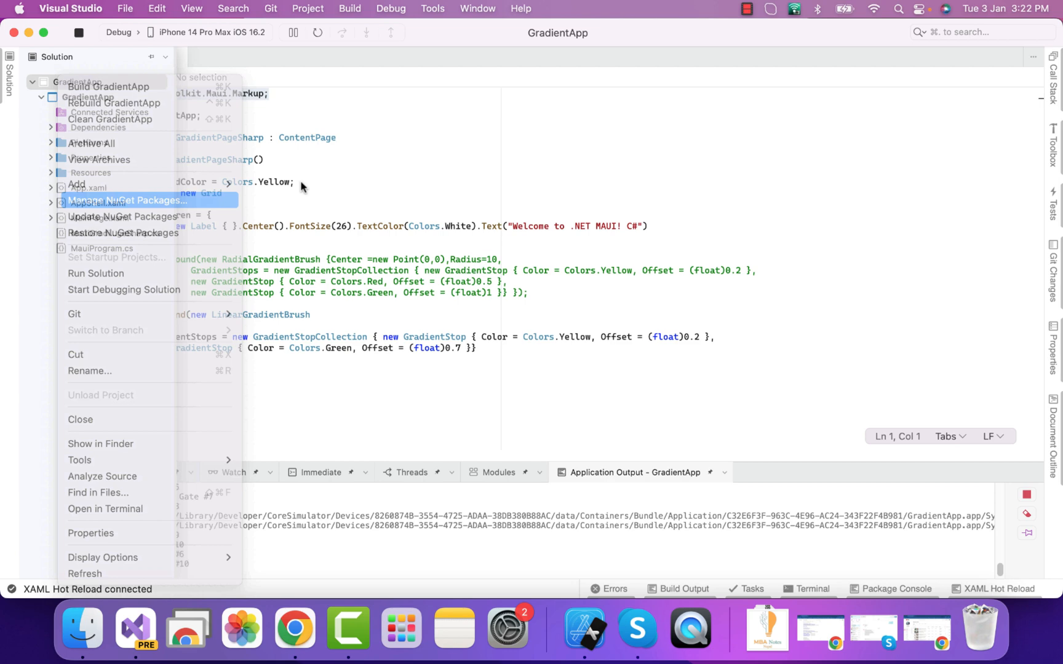
{"action": "left_click", "coordinate": [127, 200]}
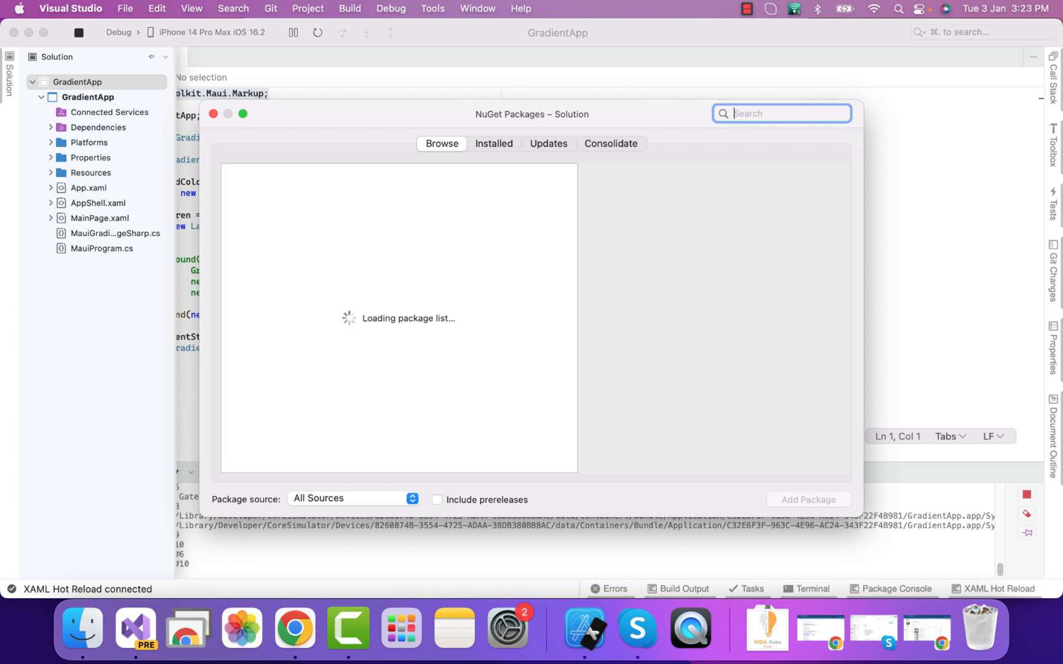
{"action": "type", "text": "Maui Commun"}
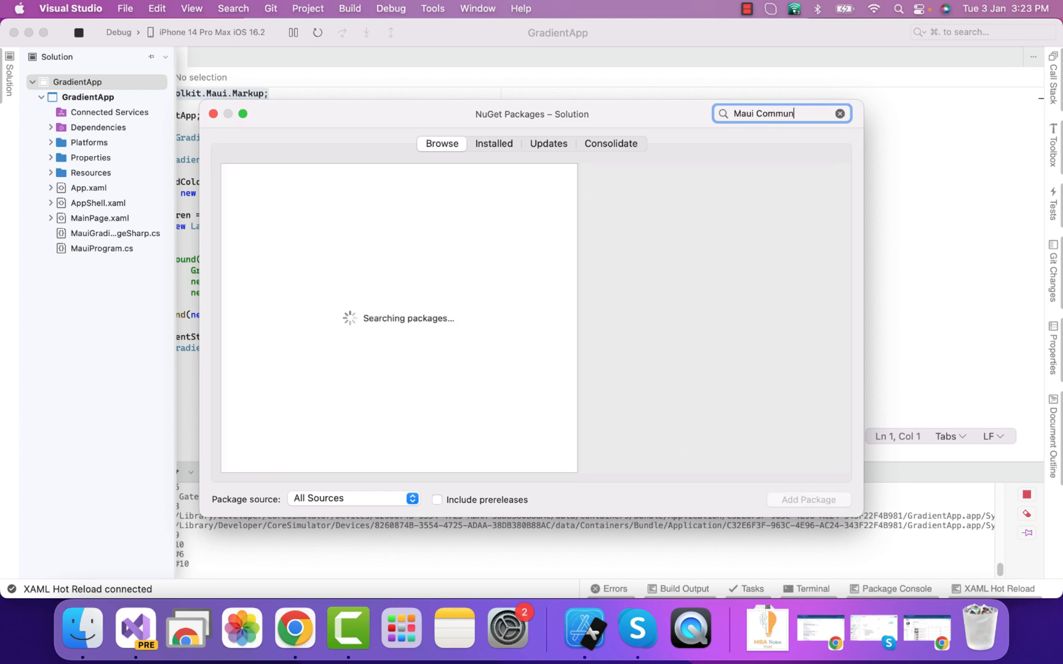
{"action": "type", "text": "ity"}
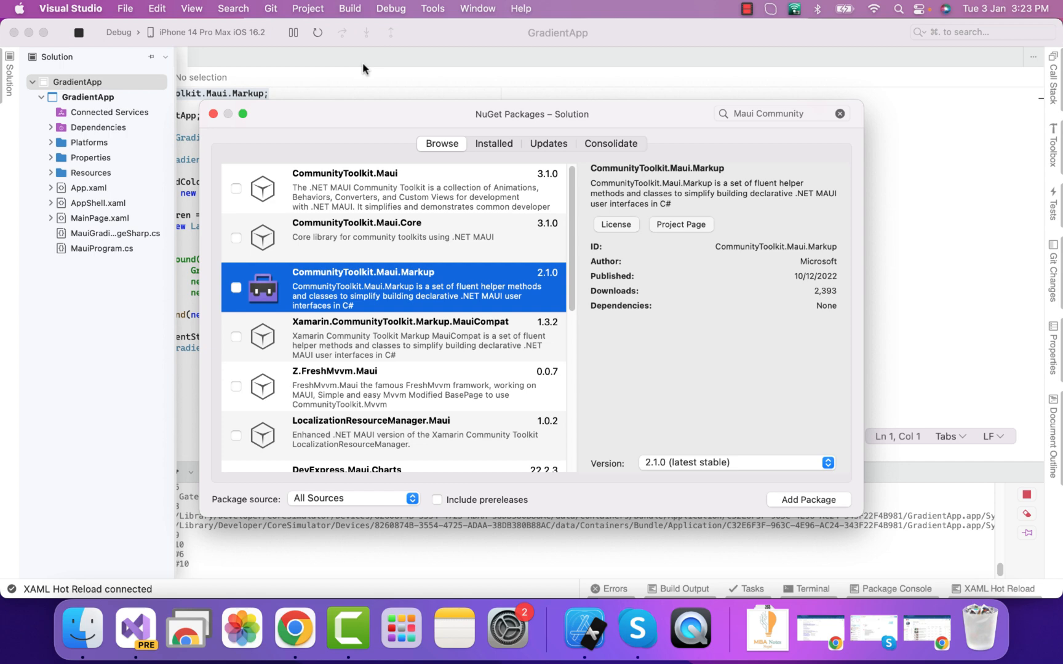
{"action": "left_click", "coordinate": [212, 114]}
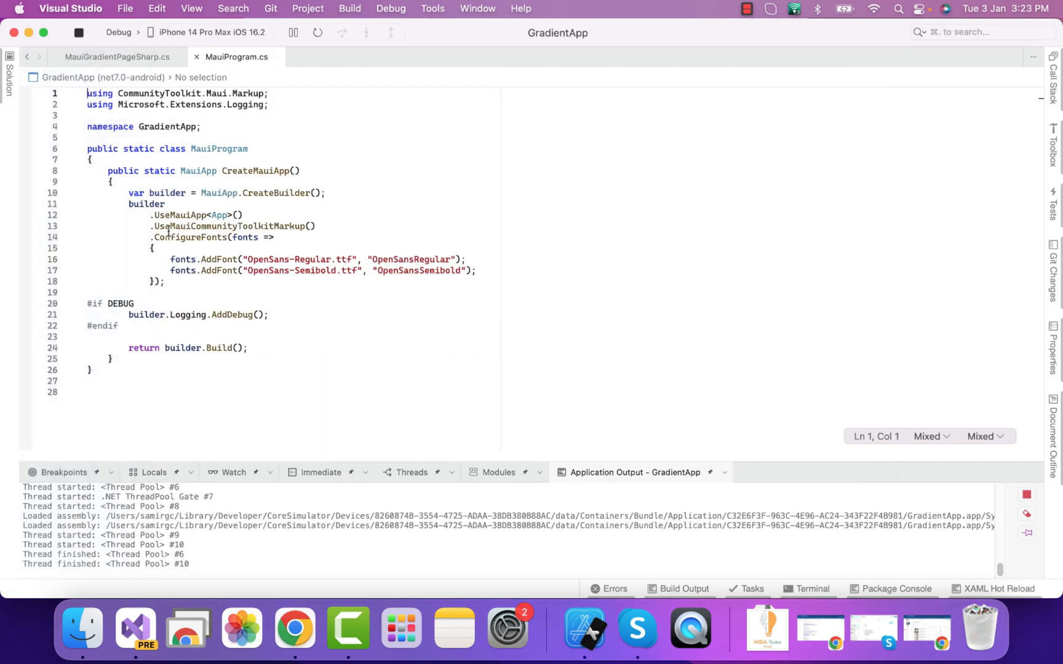
Highlight the CommunityToolkit.Maui.Markup using line, then return to MauiGradientPageSharp.cs.
{"action": "double_click", "coordinate": [231, 226]}
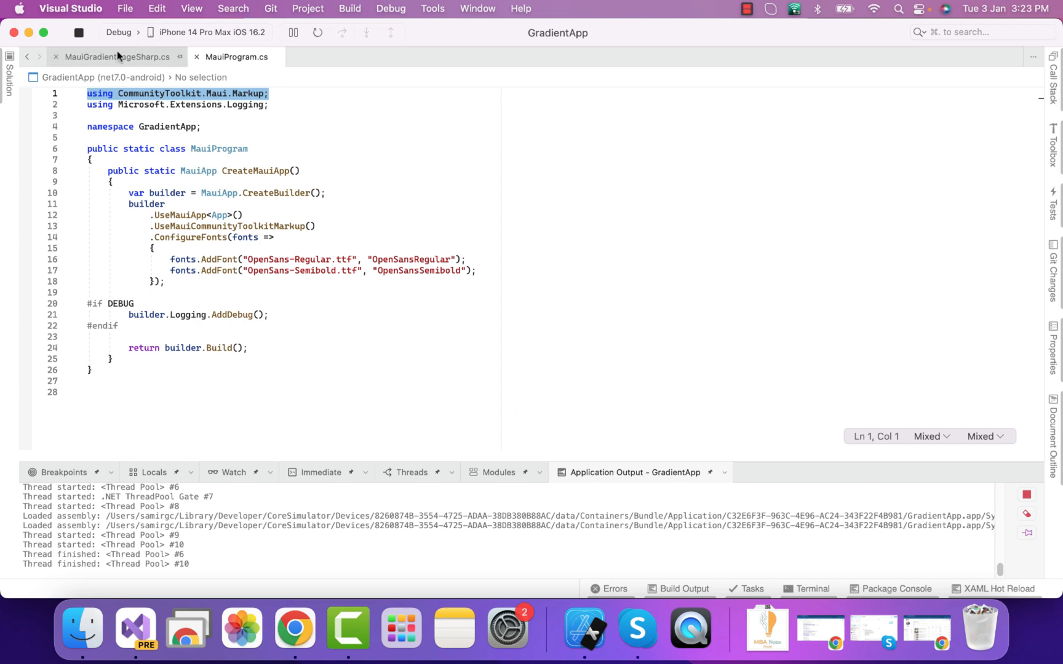
{"action": "left_click", "coordinate": [113, 56]}
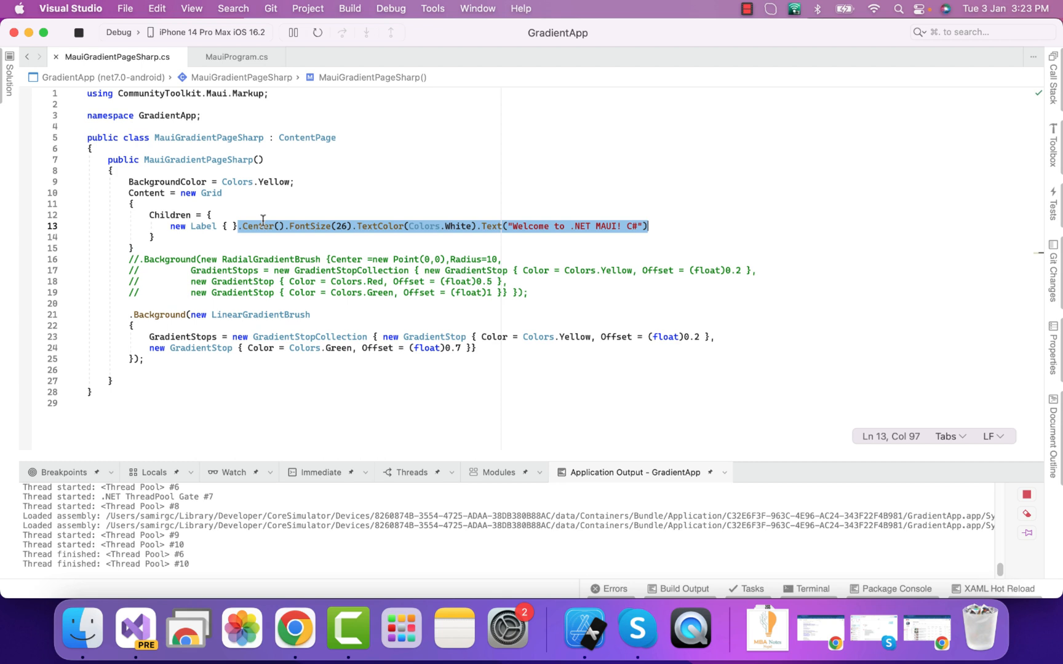
Bring the iPhone simulator forward to view the yellow-to-green gradient welcome page.
{"action": "left_click", "coordinate": [585, 627]}
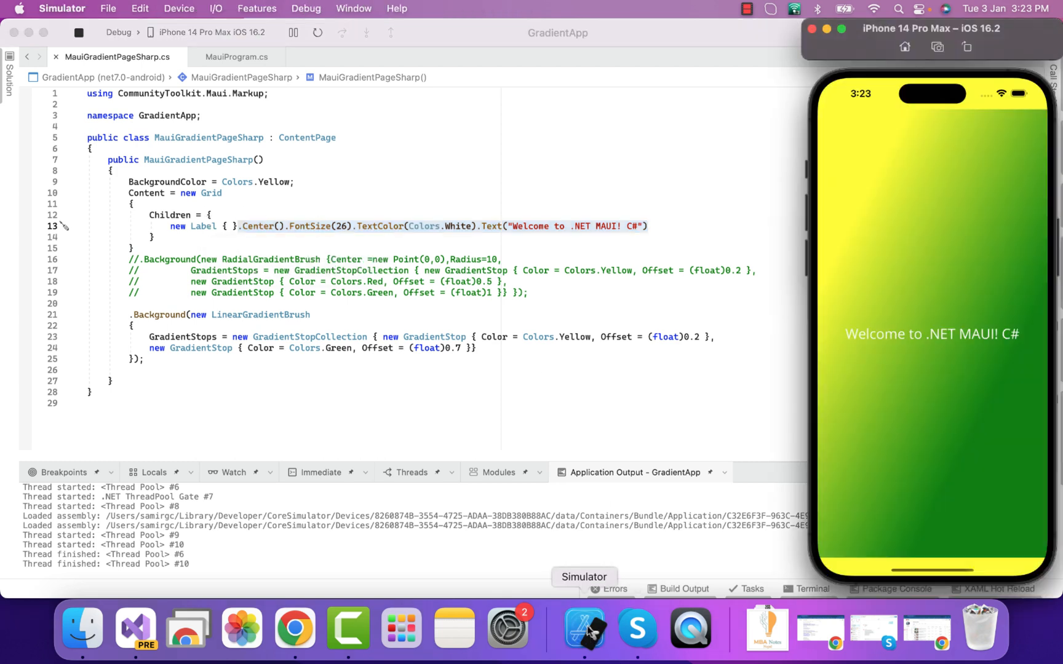
{"action": "mouse_move", "coordinate": [285, 268]}
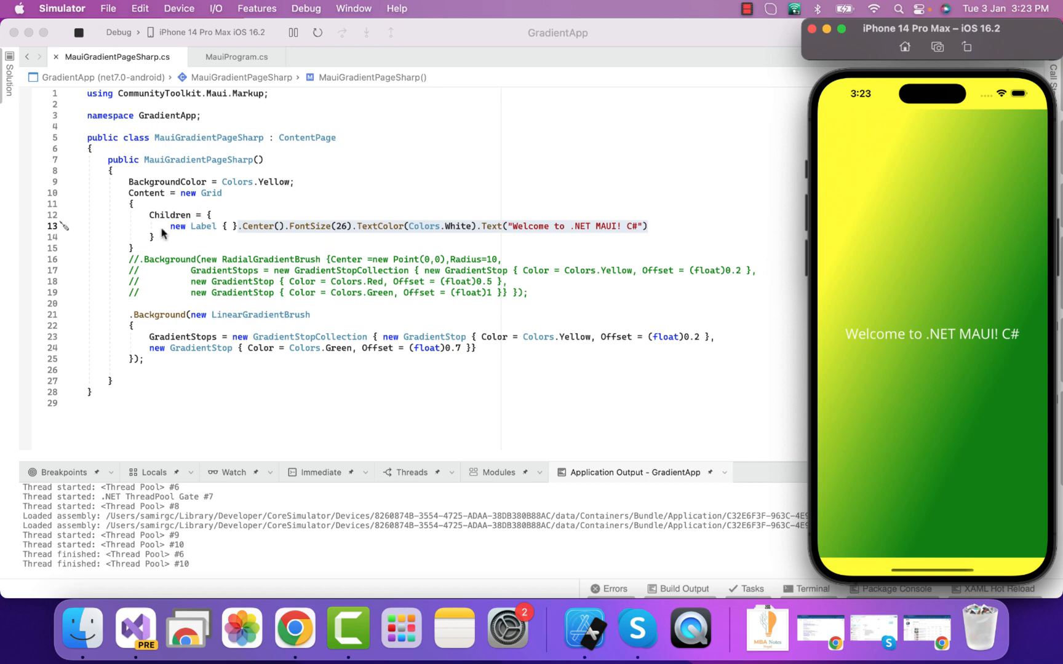
{"action": "mouse_move", "coordinate": [243, 322]}
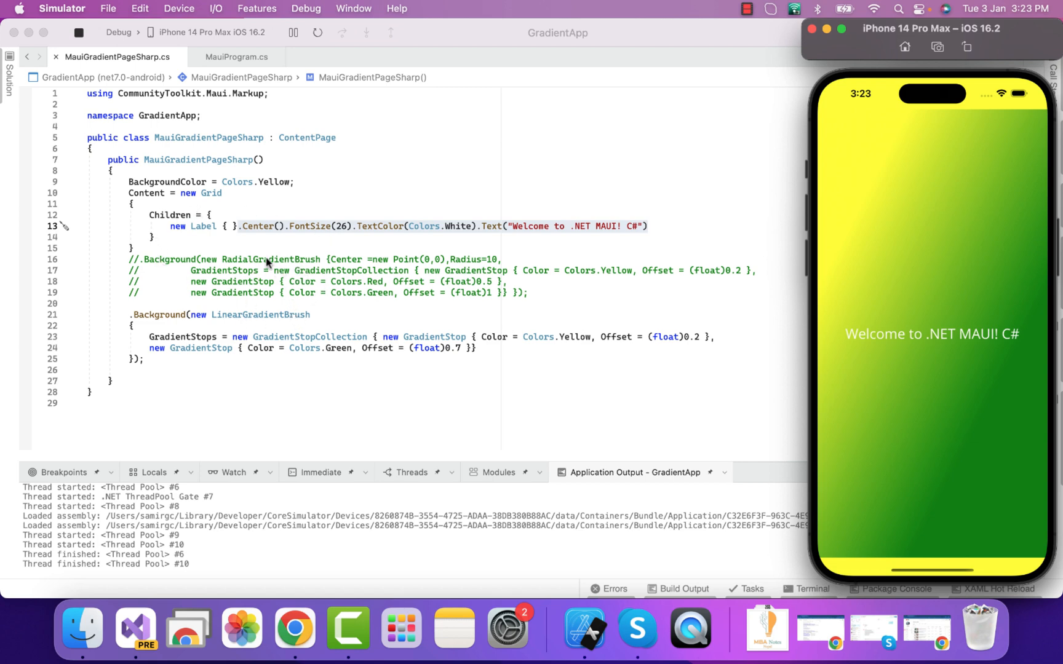
{"action": "mouse_move", "coordinate": [339, 264]}
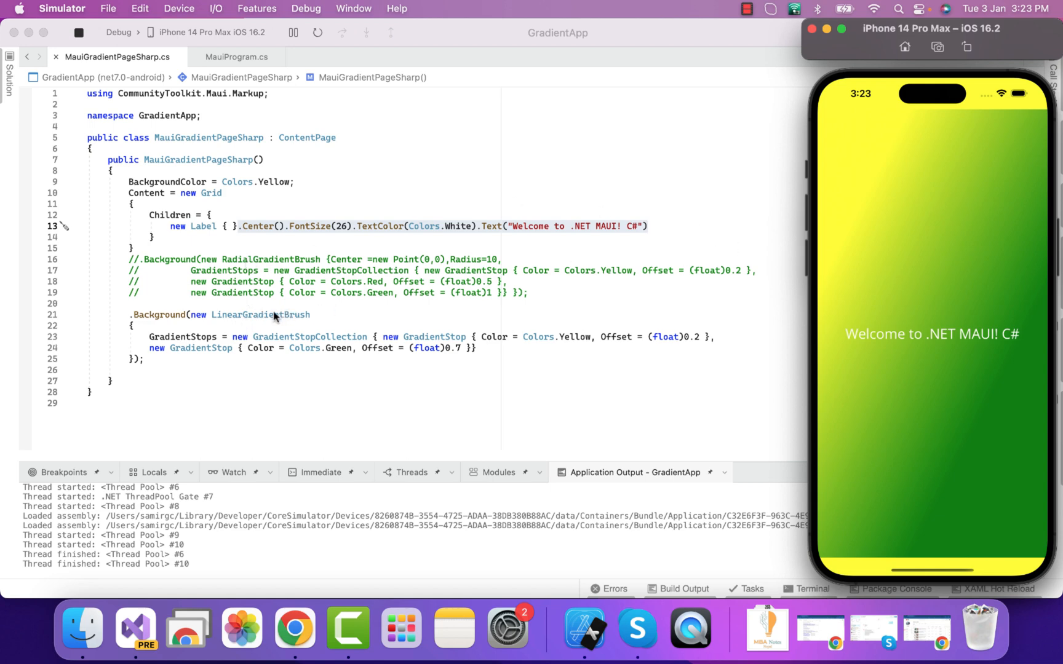
{"action": "mouse_move", "coordinate": [536, 327]}
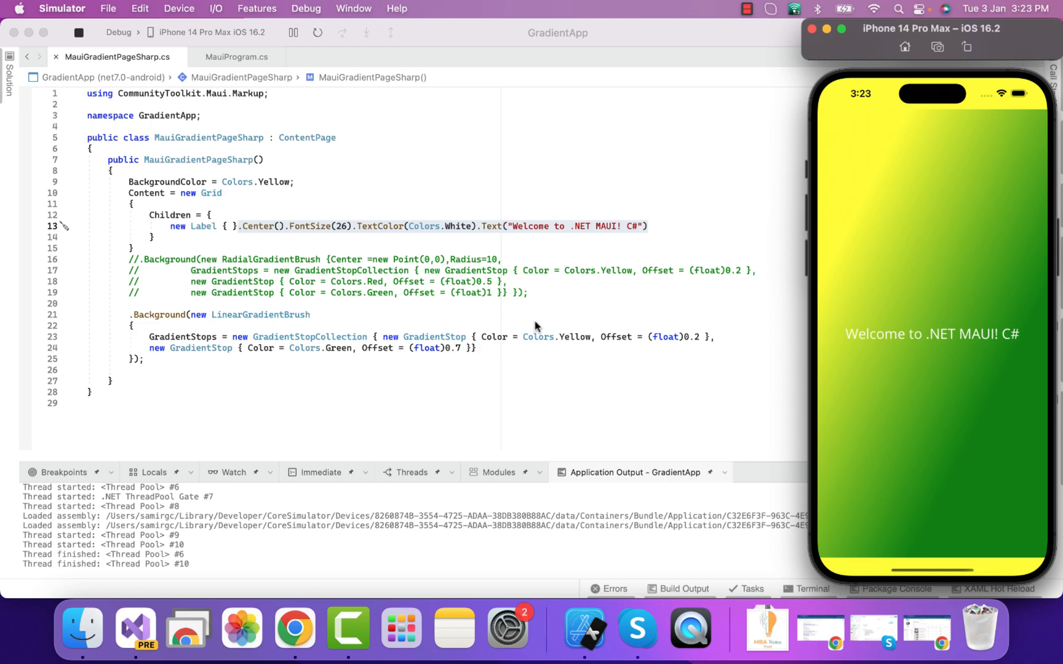
{"action": "mouse_move", "coordinate": [246, 317]}
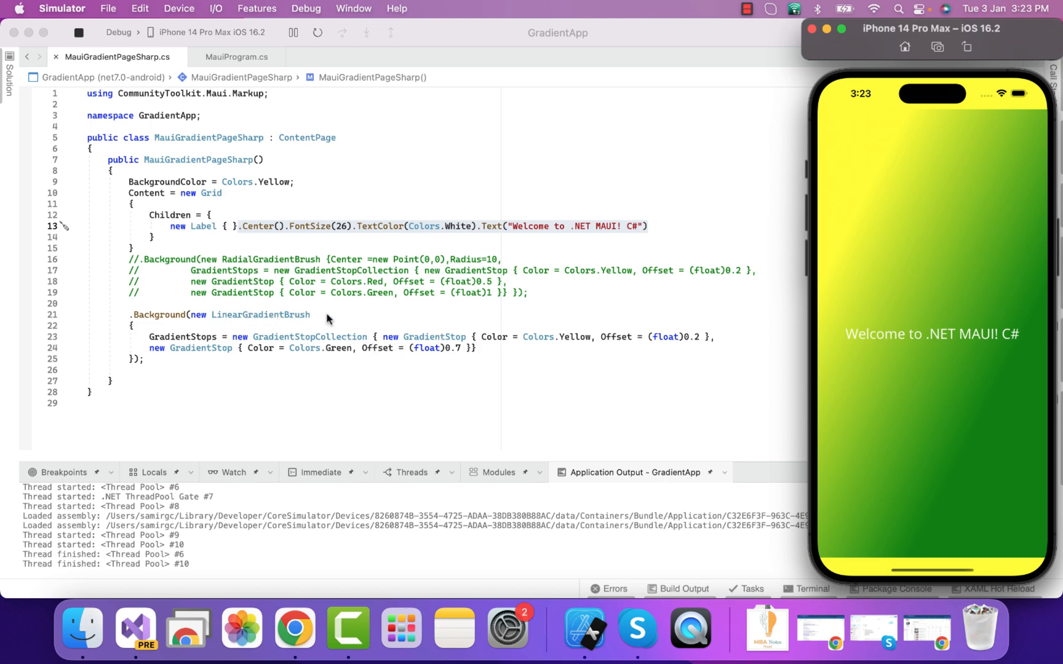
{"action": "mouse_move", "coordinate": [793, 161]}
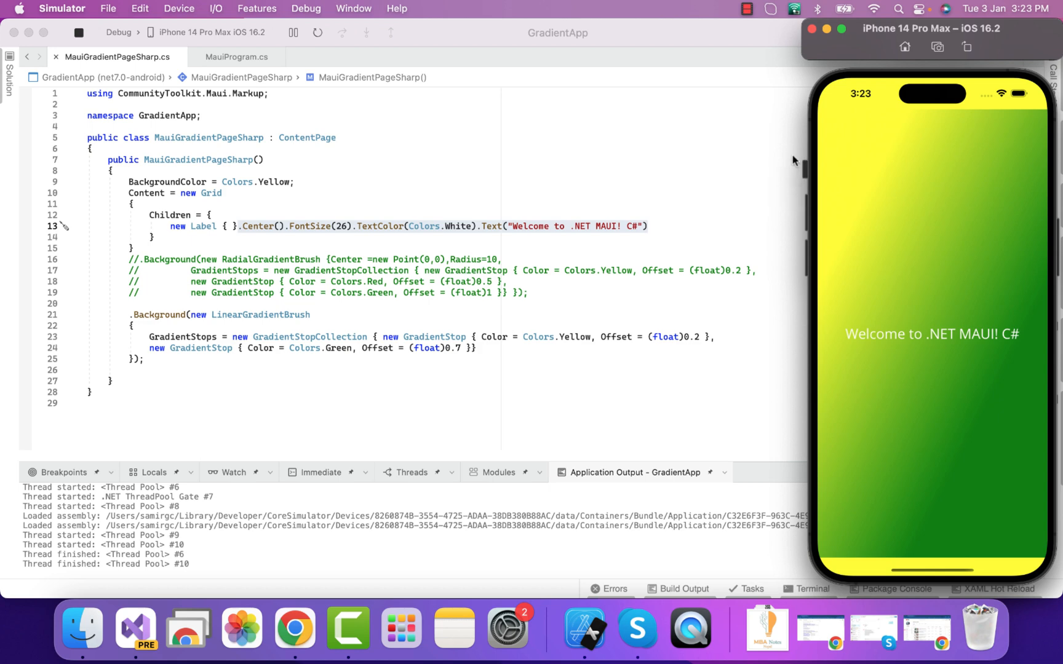
{"action": "mouse_move", "coordinate": [829, 110]}
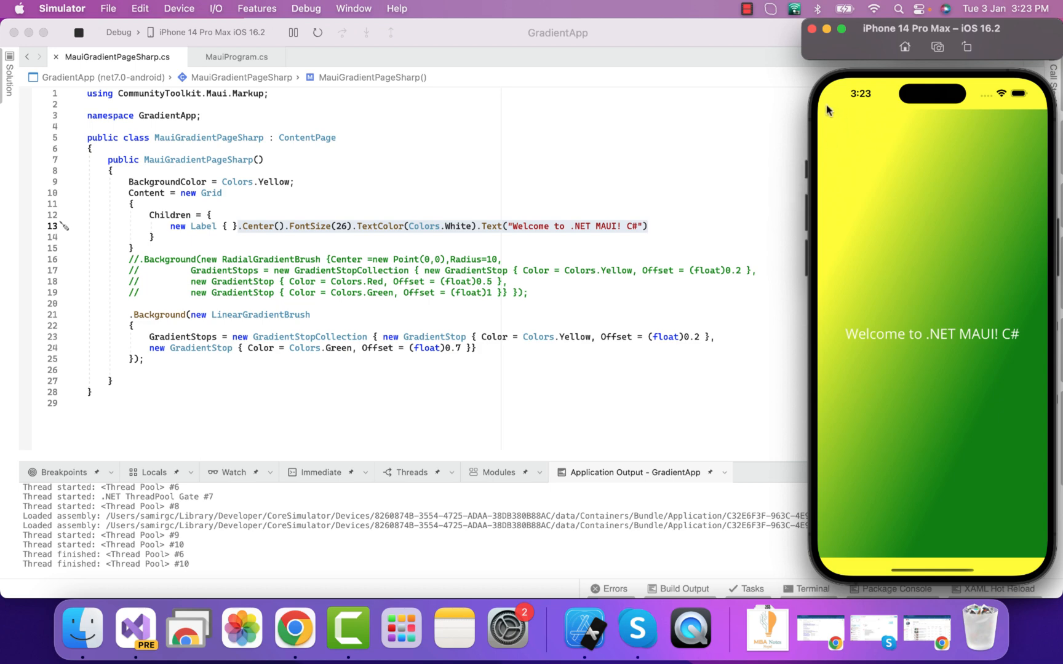
{"action": "mouse_move", "coordinate": [541, 339]}
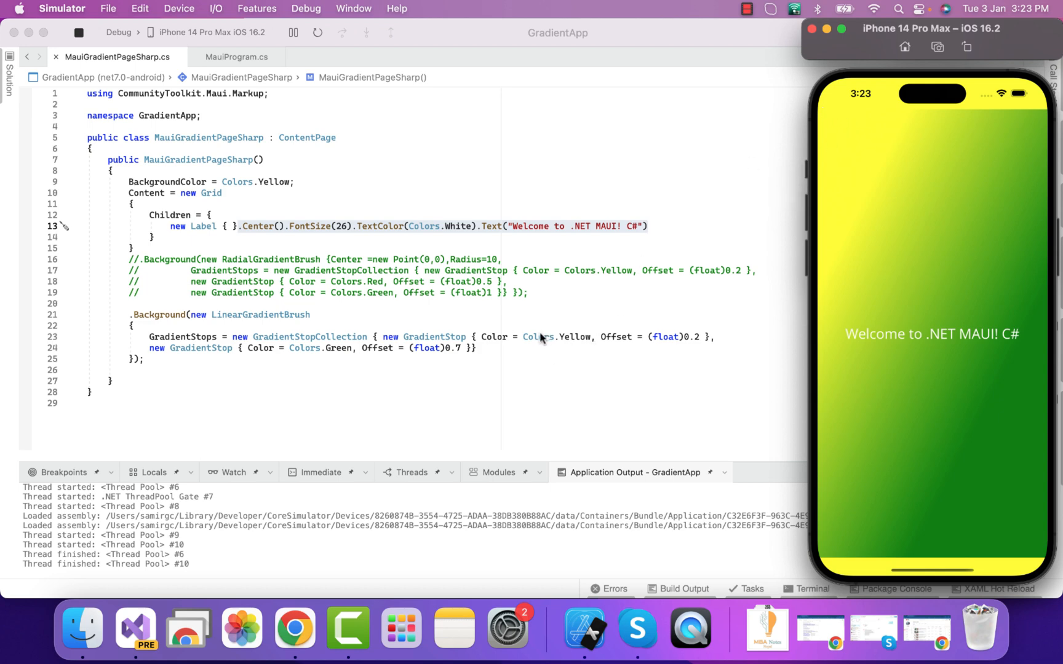
{"action": "mouse_move", "coordinate": [647, 343]}
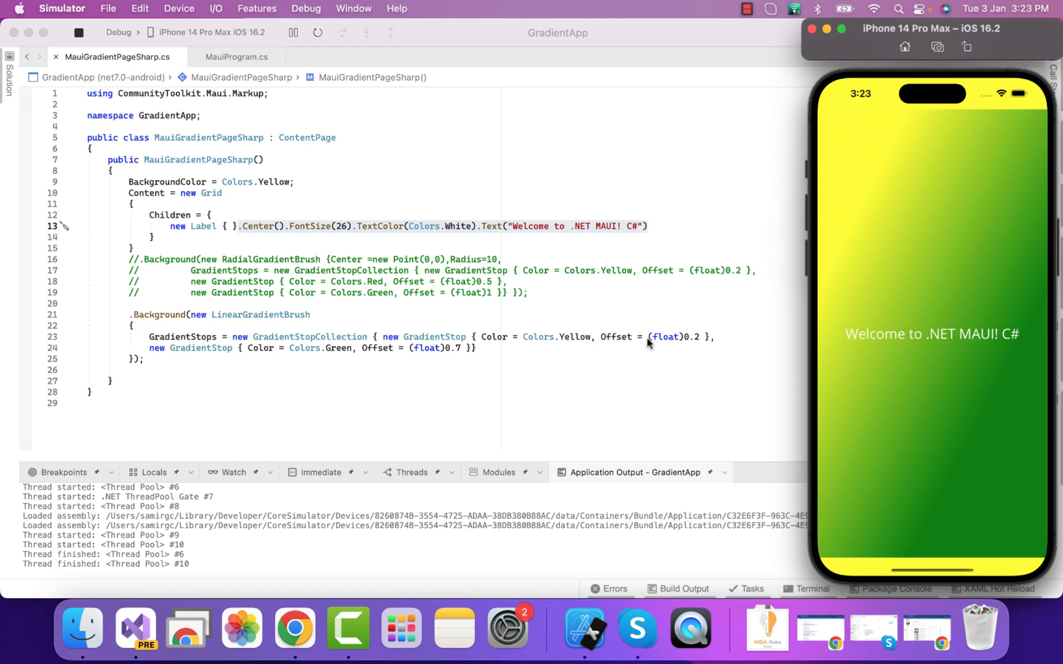
{"action": "mouse_move", "coordinate": [703, 340]}
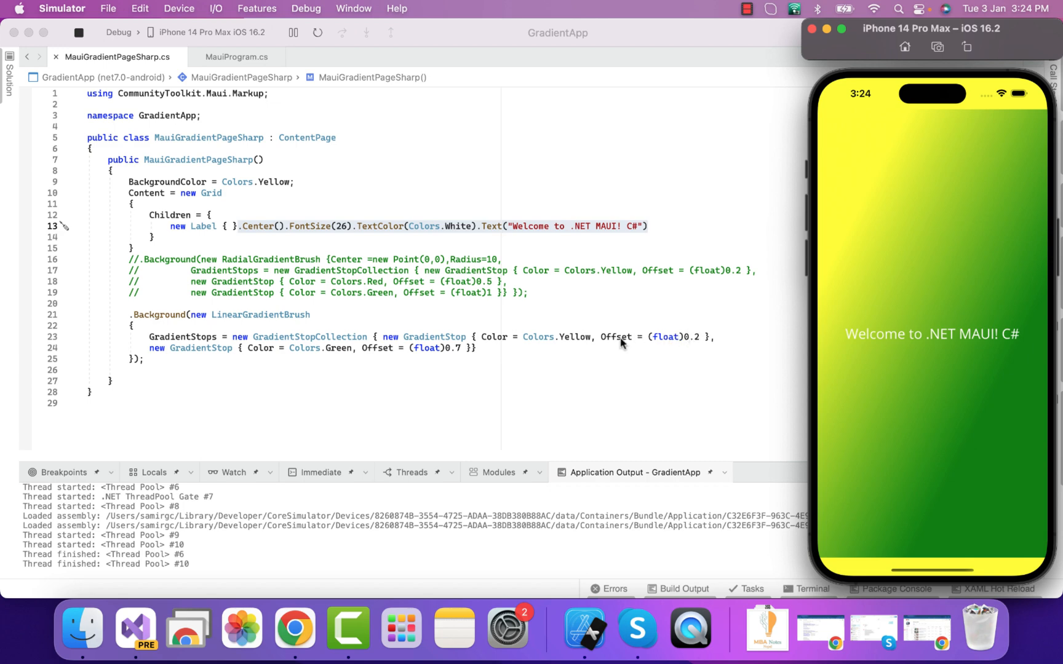
{"action": "mouse_move", "coordinate": [700, 343]}
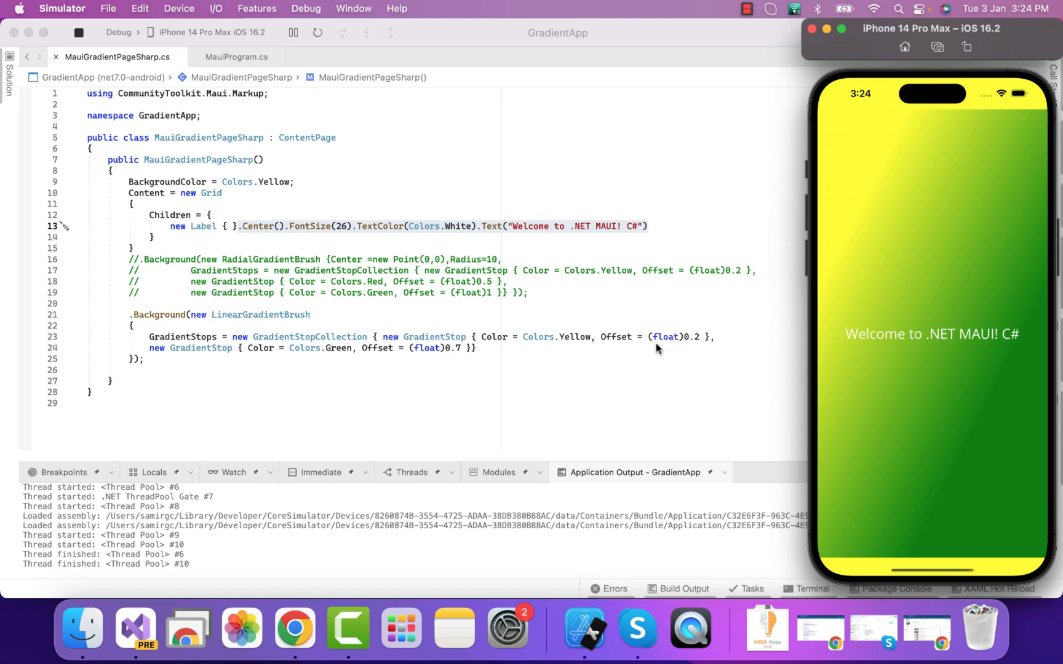
{"action": "mouse_move", "coordinate": [345, 351]}
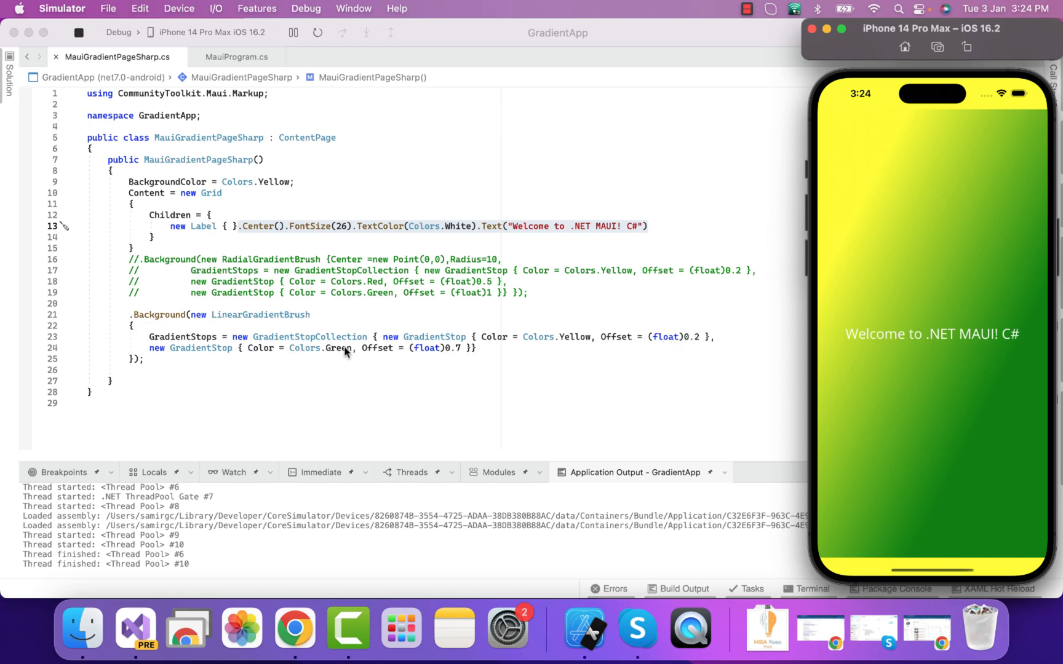
{"action": "mouse_move", "coordinate": [922, 388]}
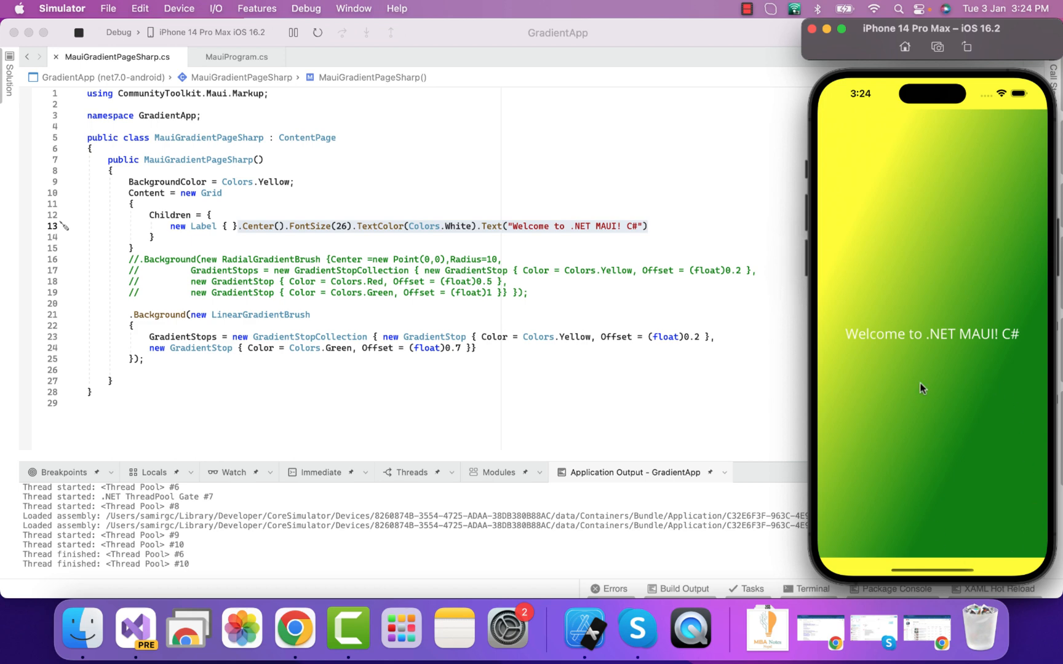
{"action": "mouse_move", "coordinate": [452, 364]}
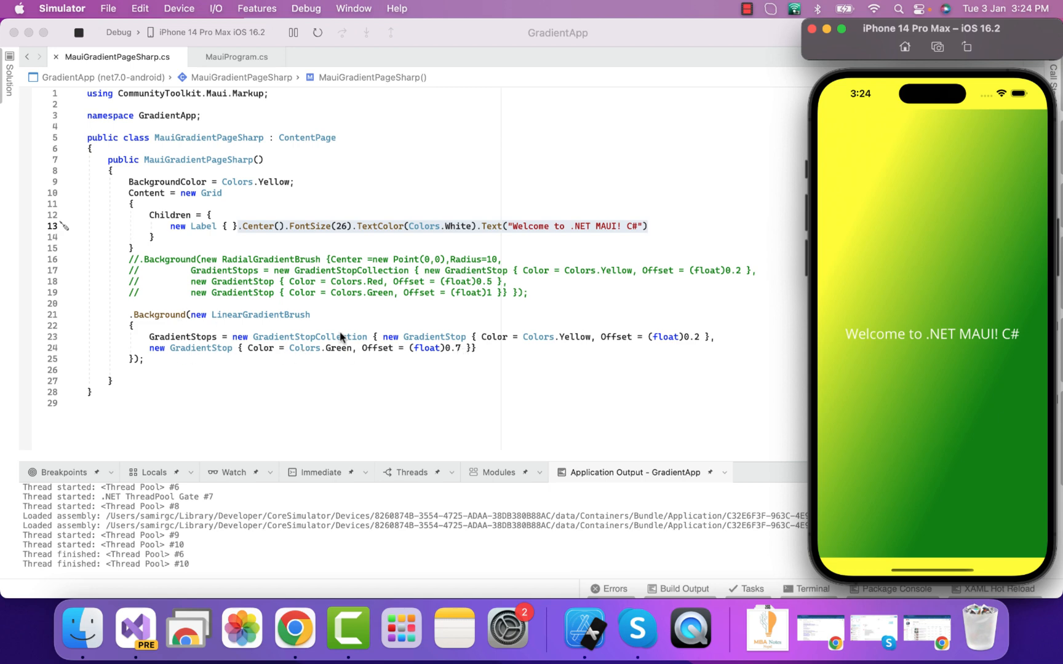
{"action": "mouse_move", "coordinate": [909, 235]}
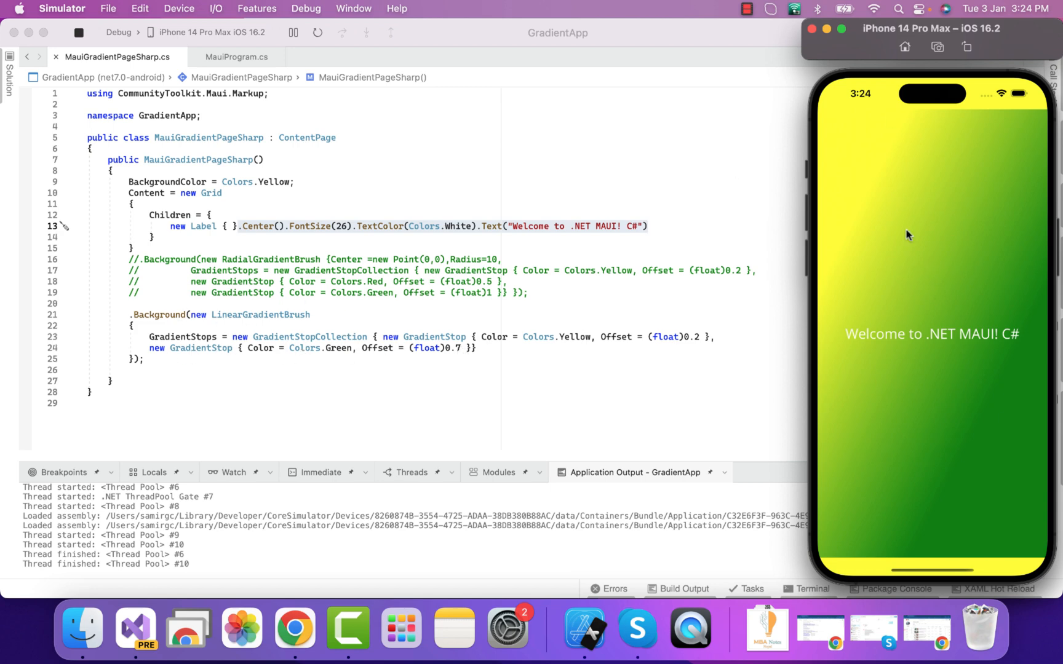
{"action": "mouse_move", "coordinate": [208, 194]}
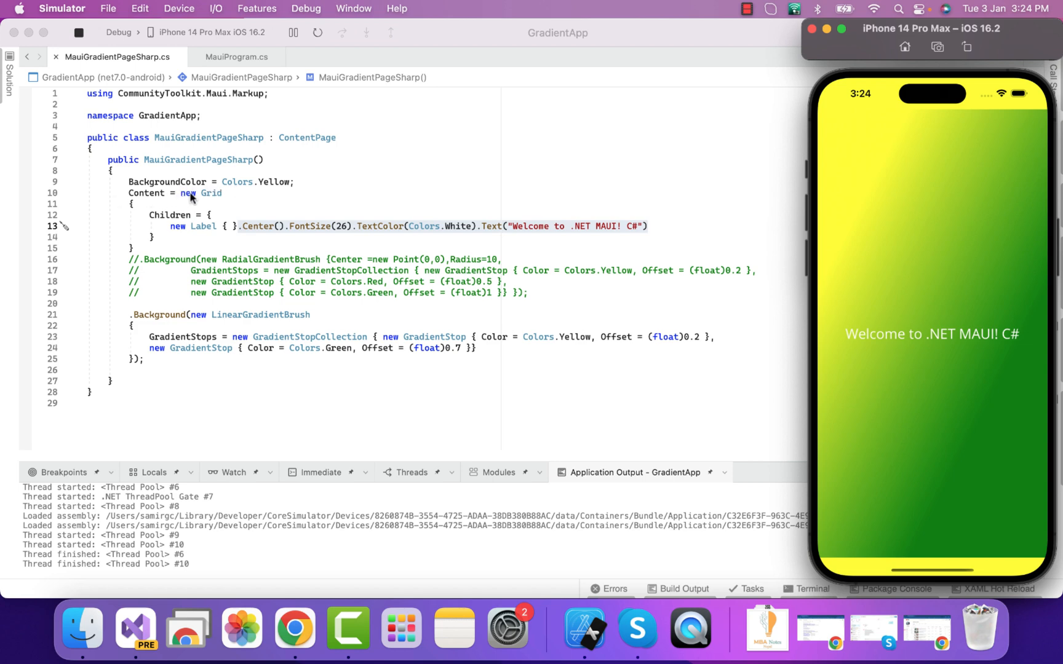
{"action": "mouse_move", "coordinate": [1032, 352]}
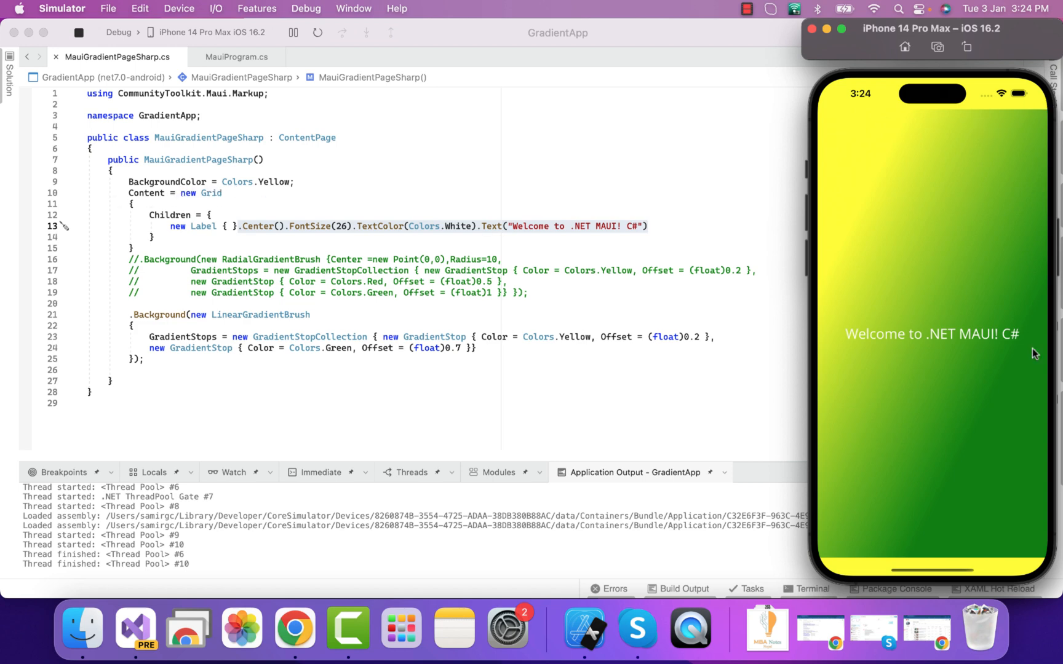
{"action": "mouse_move", "coordinate": [1041, 388]}
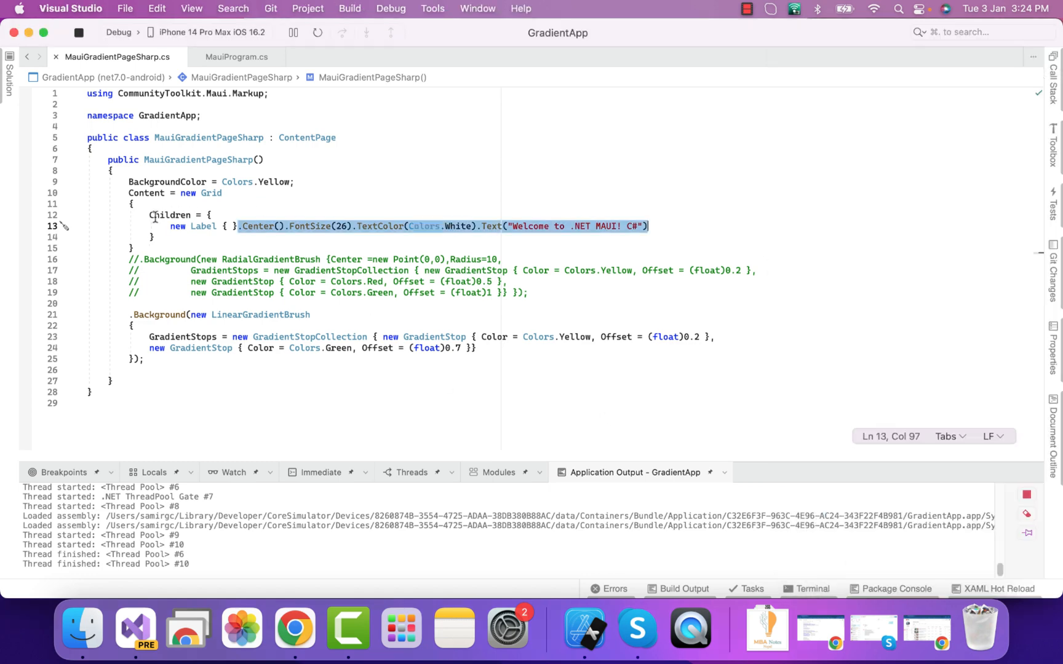
Add a '//Parent' comment at the end of the 'Content = new Grid' line.
{"action": "left_click_drag", "start_coordinate": [239, 225], "coordinate": [152, 237]}
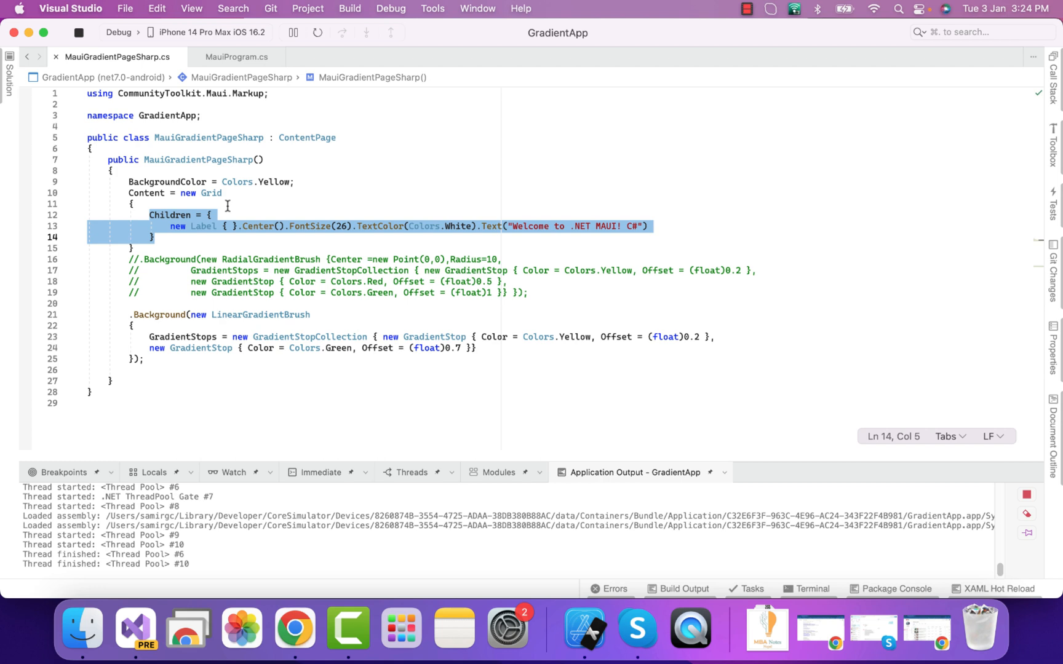
{"action": "left_click", "coordinate": [650, 225]}
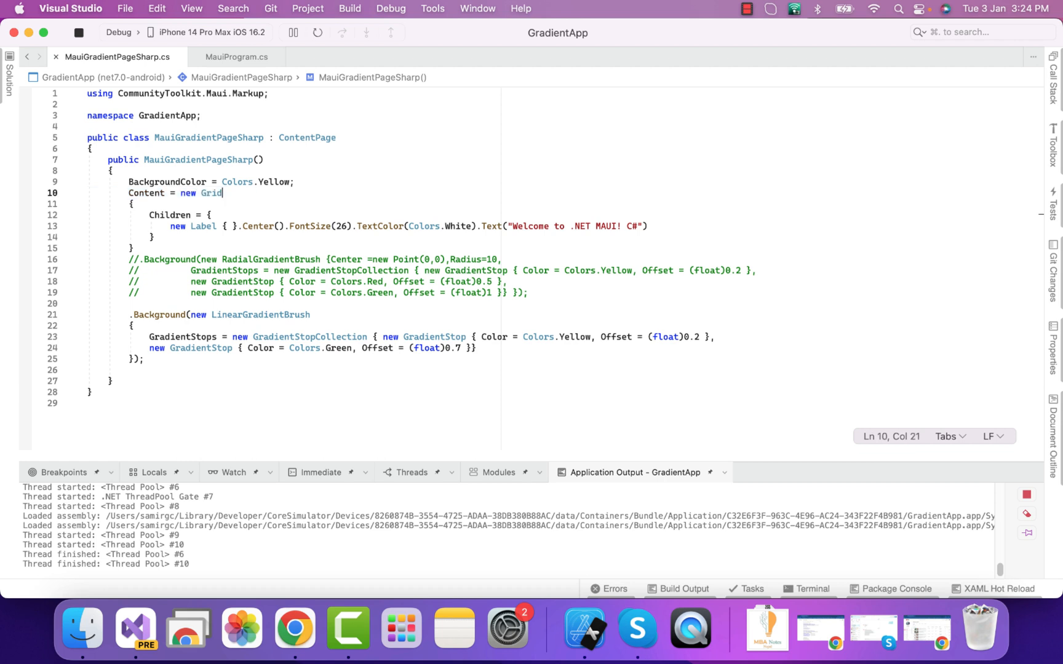
{"action": "type", "text": "//Parent"}
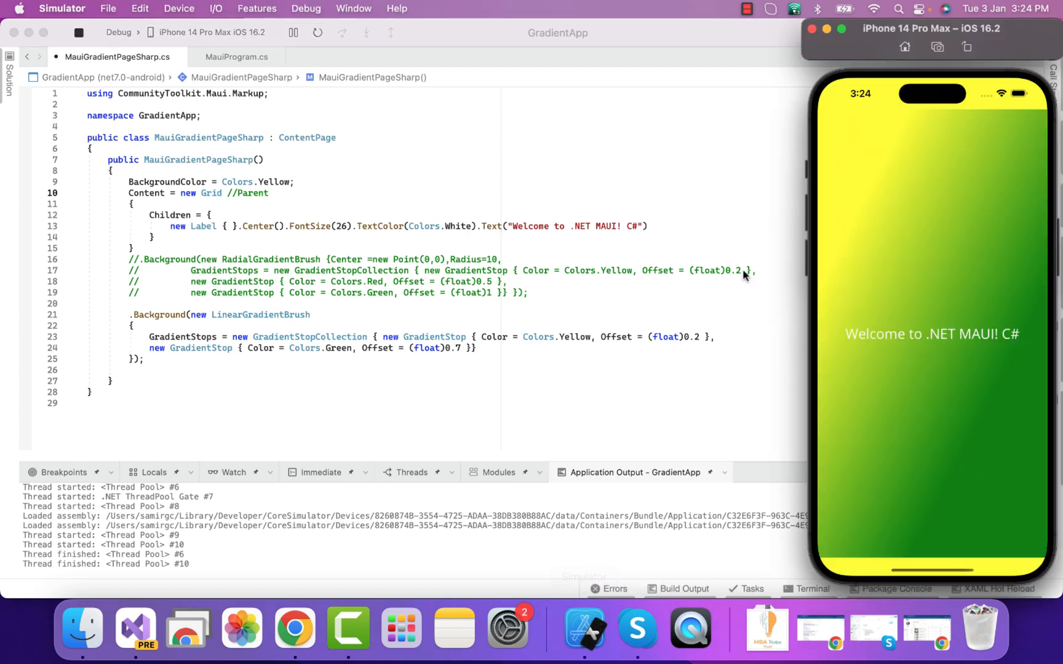
{"action": "mouse_move", "coordinate": [254, 247]}
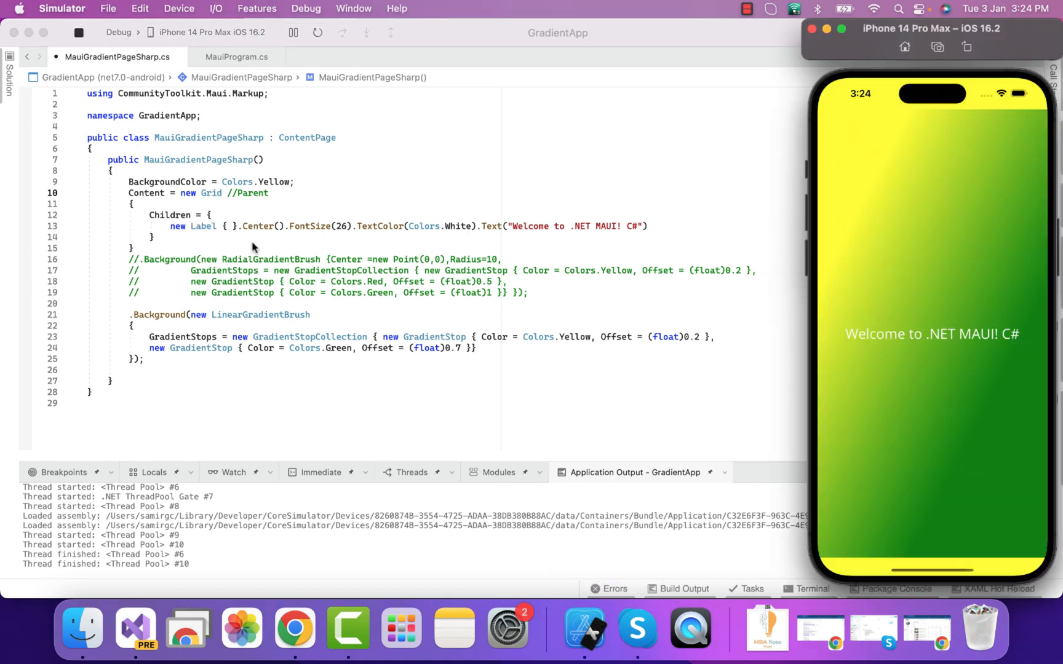
{"action": "mouse_move", "coordinate": [199, 224]}
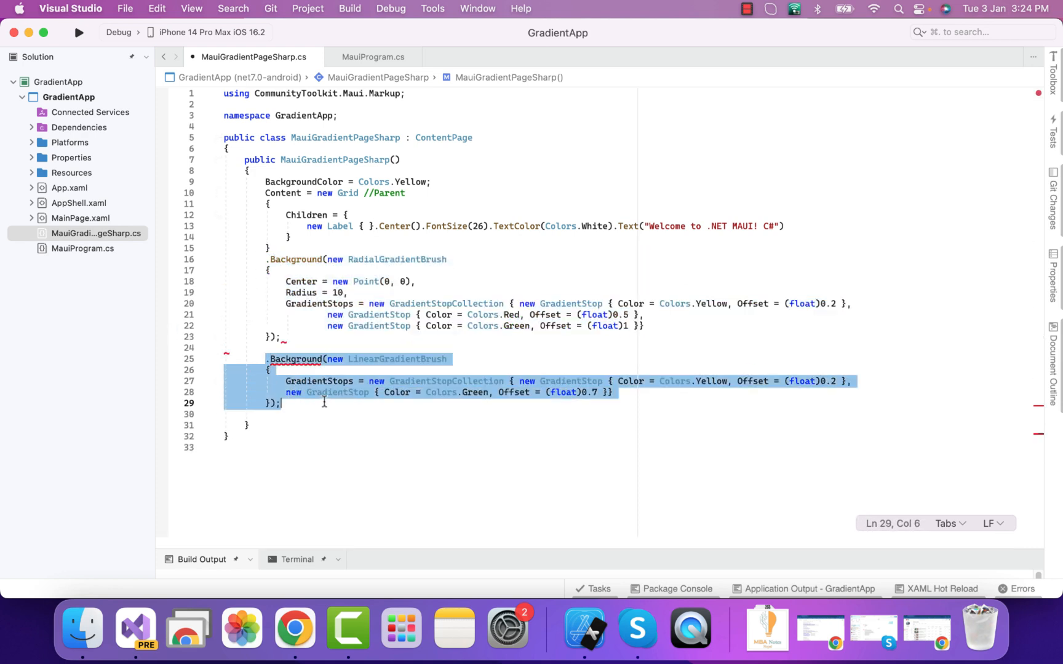
Comment out the LinearGradientBrush block so the radial yellow-red-green gradient applies.
{"action": "key", "text": "cmd+/"}
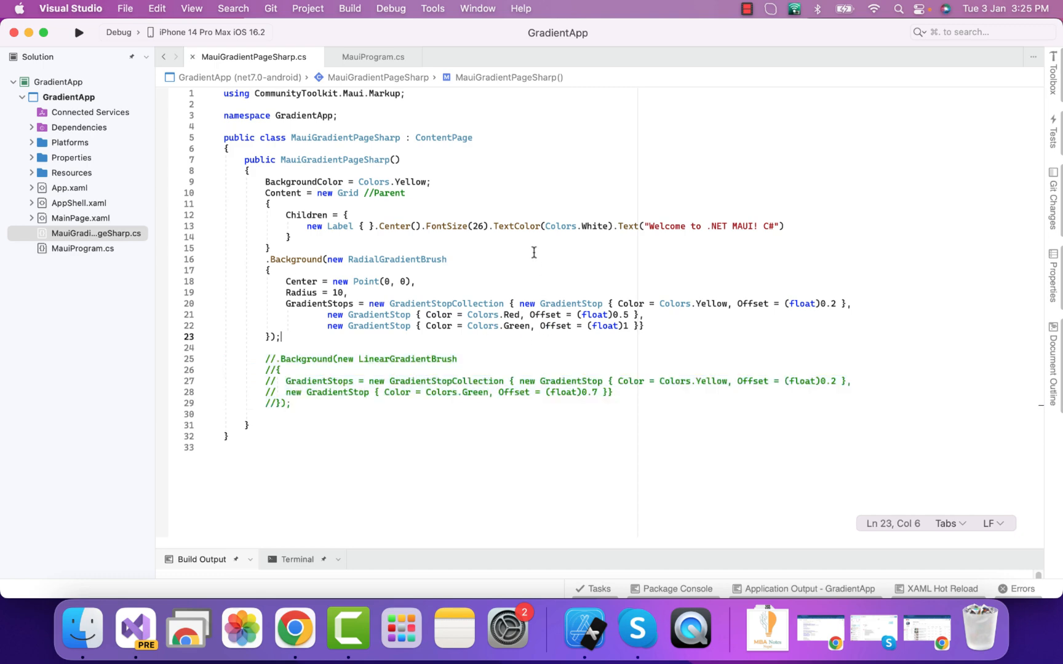
{"action": "left_click", "coordinate": [79, 32]}
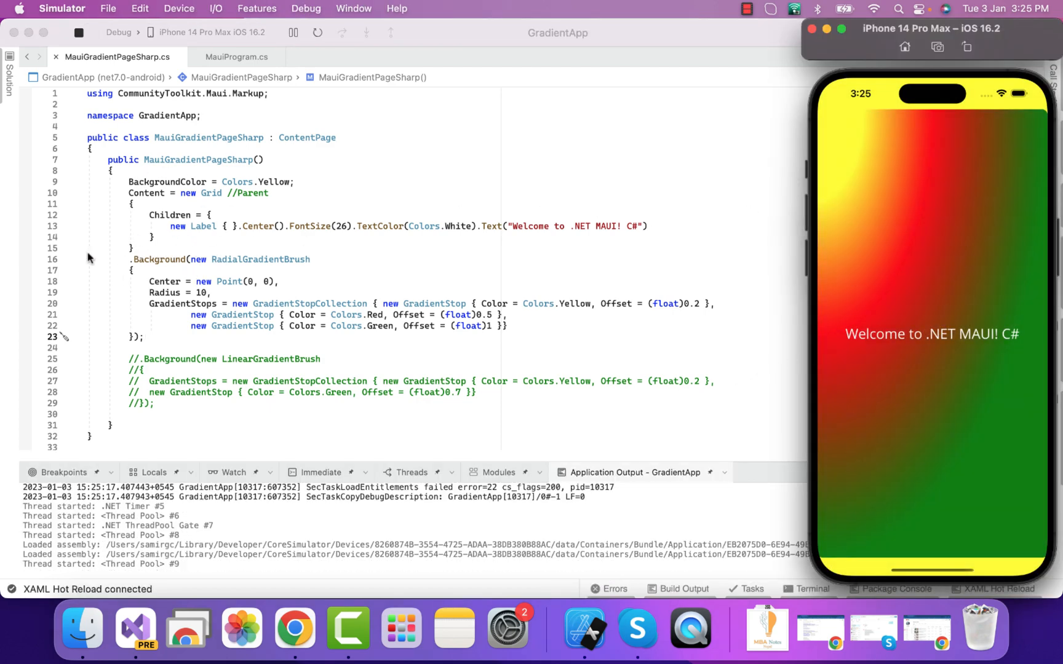
{"action": "mouse_move", "coordinate": [256, 263]}
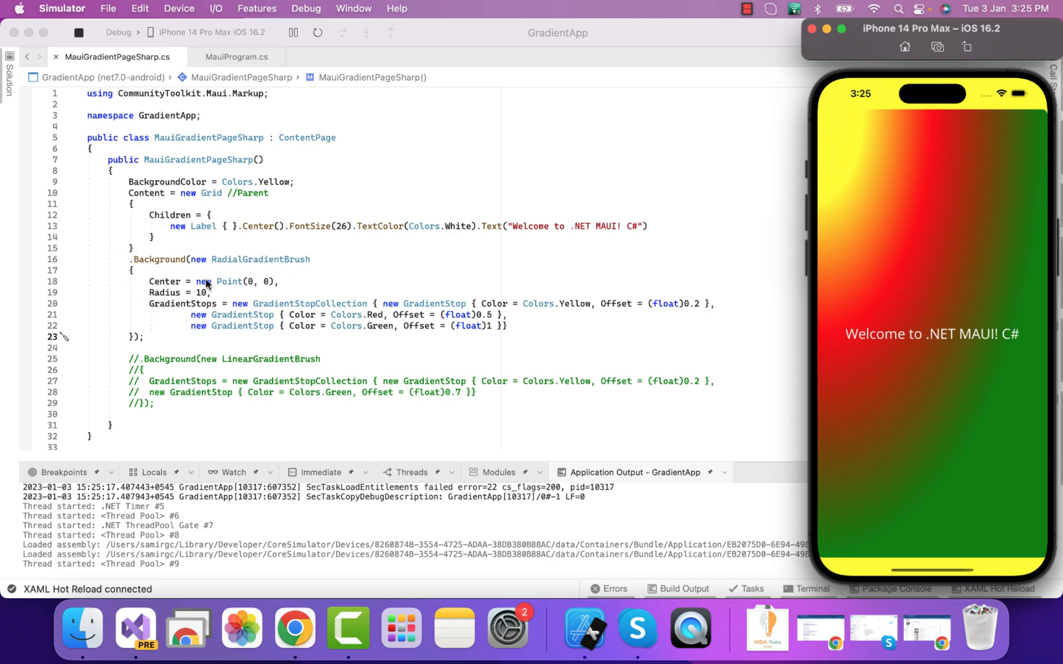
{"action": "mouse_move", "coordinate": [175, 311]}
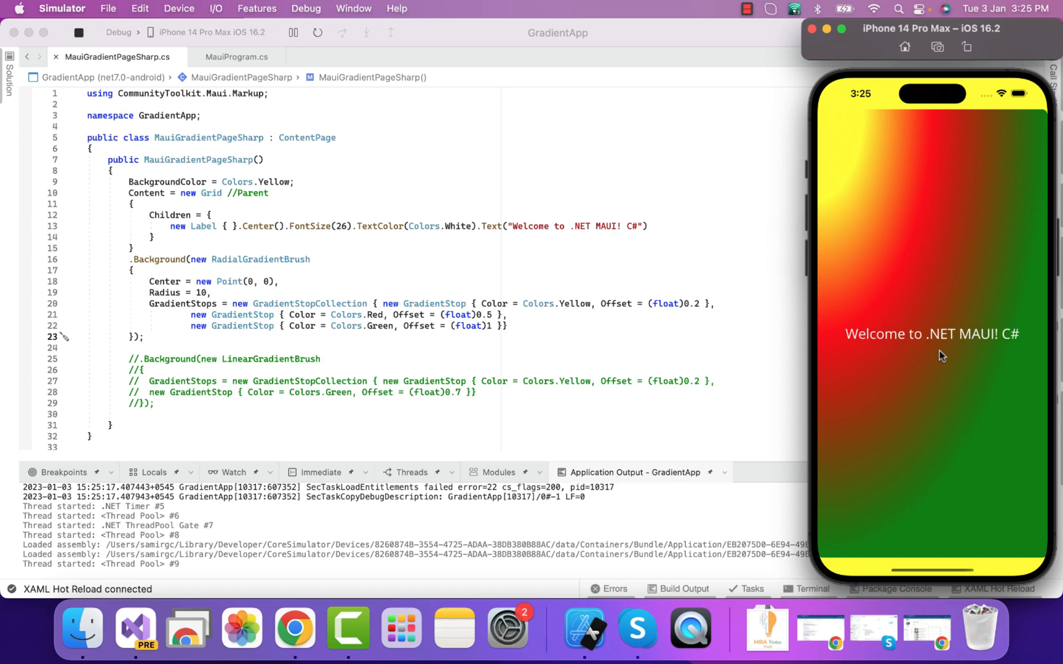
{"action": "mouse_move", "coordinate": [984, 325]}
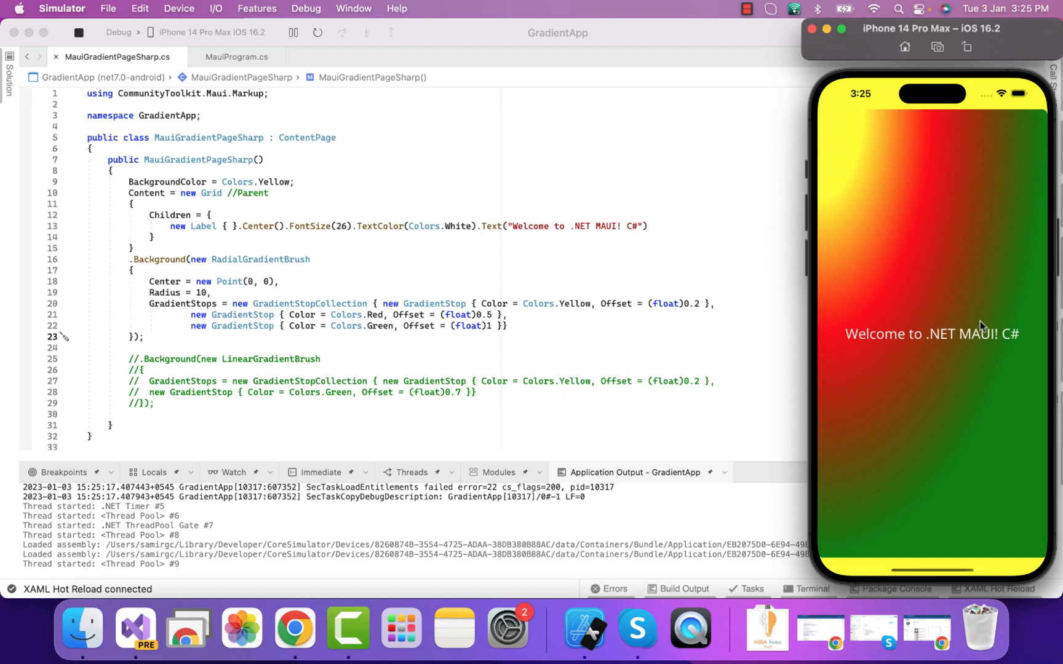
{"action": "mouse_move", "coordinate": [941, 321]}
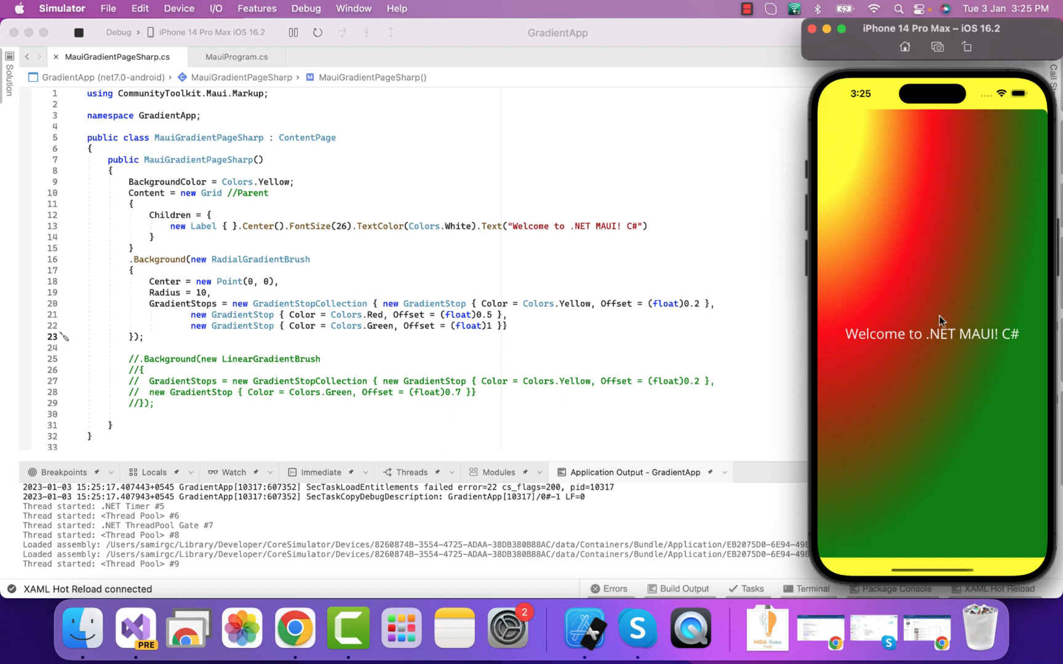
{"action": "mouse_move", "coordinate": [1046, 121]}
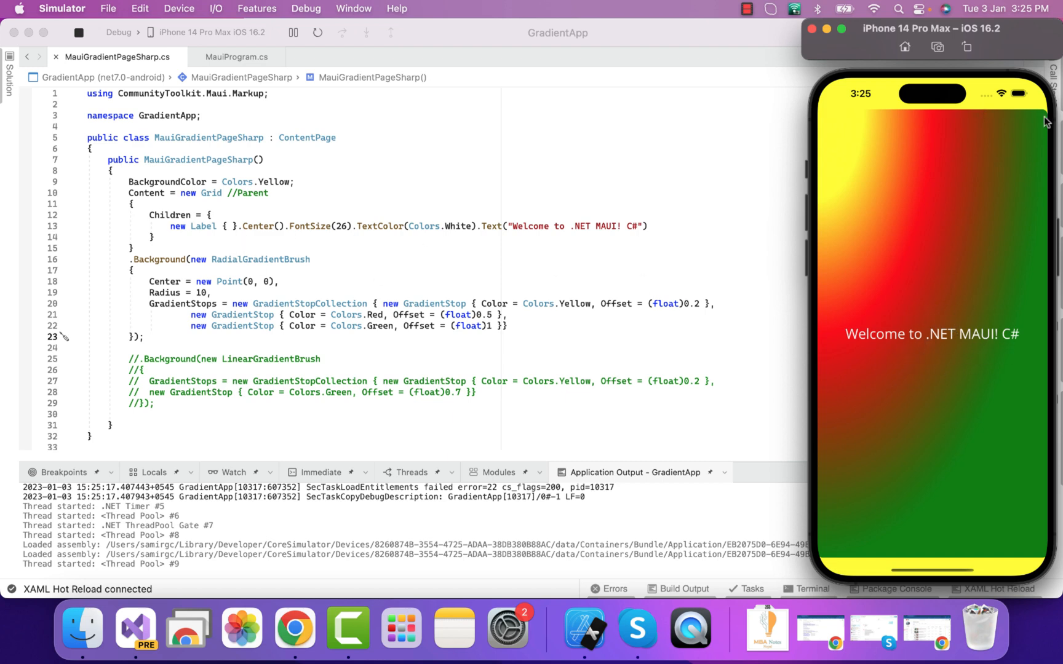
{"action": "mouse_move", "coordinate": [806, 394]}
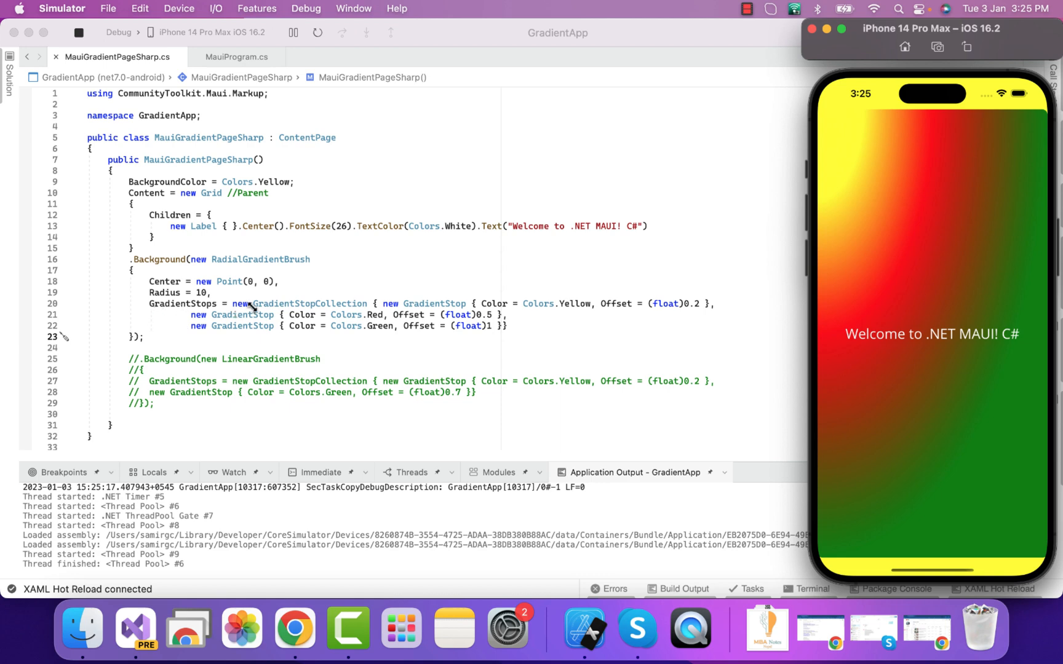
{"action": "mouse_move", "coordinate": [394, 308]}
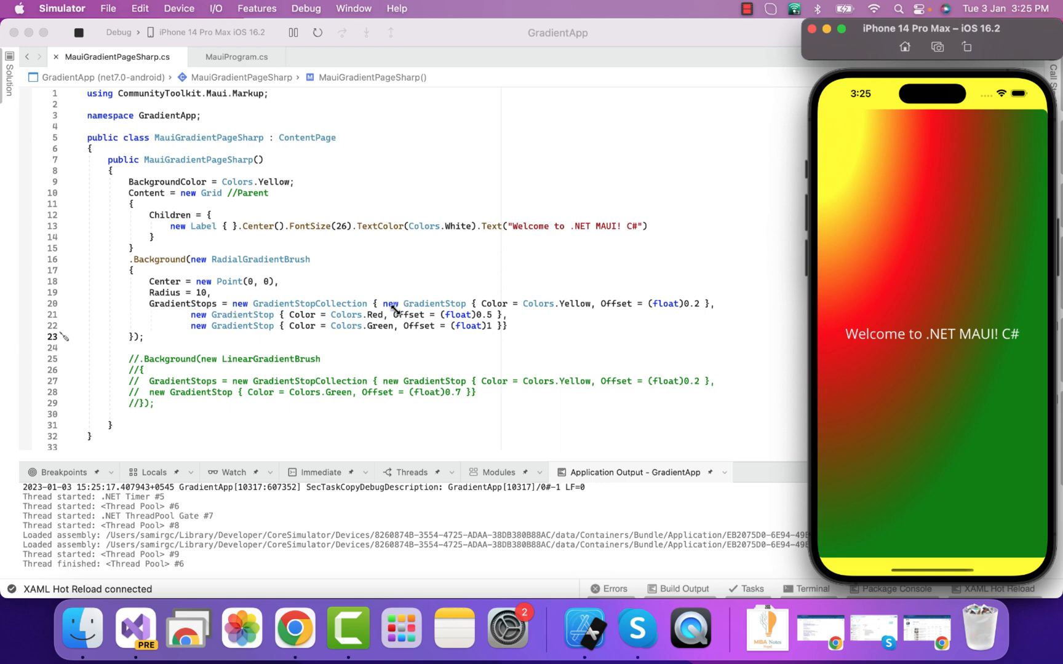
{"action": "mouse_move", "coordinate": [566, 298]}
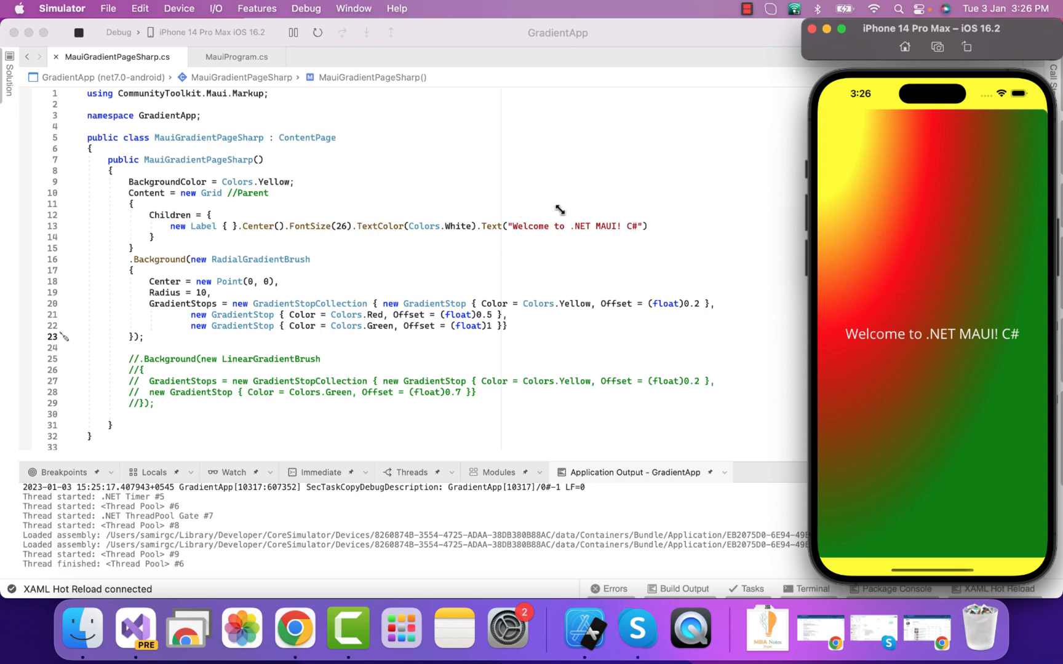
{"action": "mouse_move", "coordinate": [386, 281]}
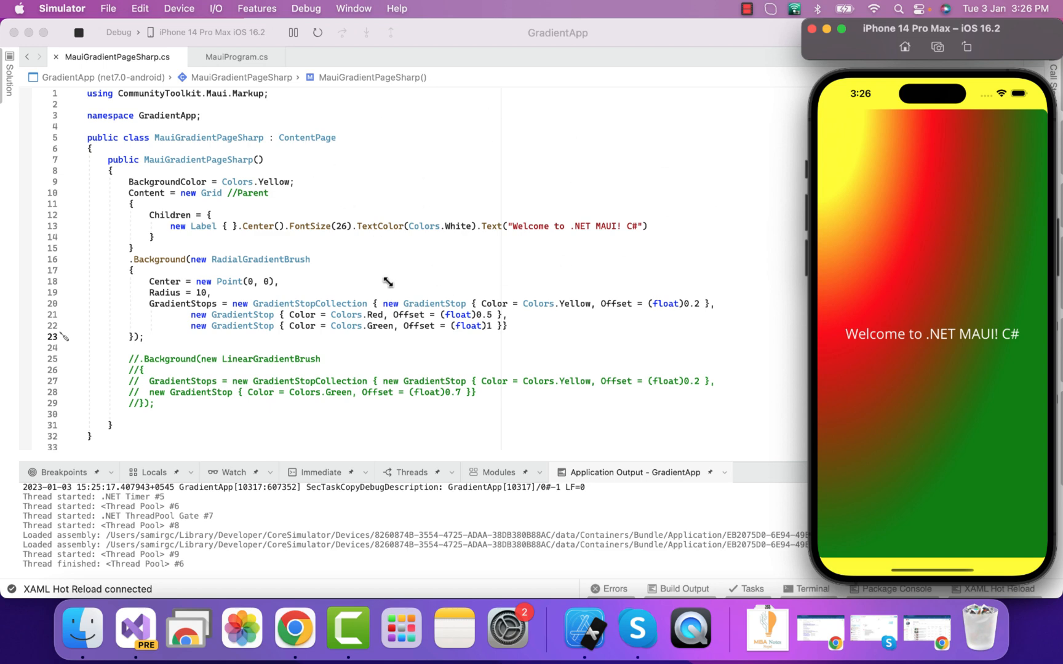
{"action": "mouse_move", "coordinate": [655, 188]}
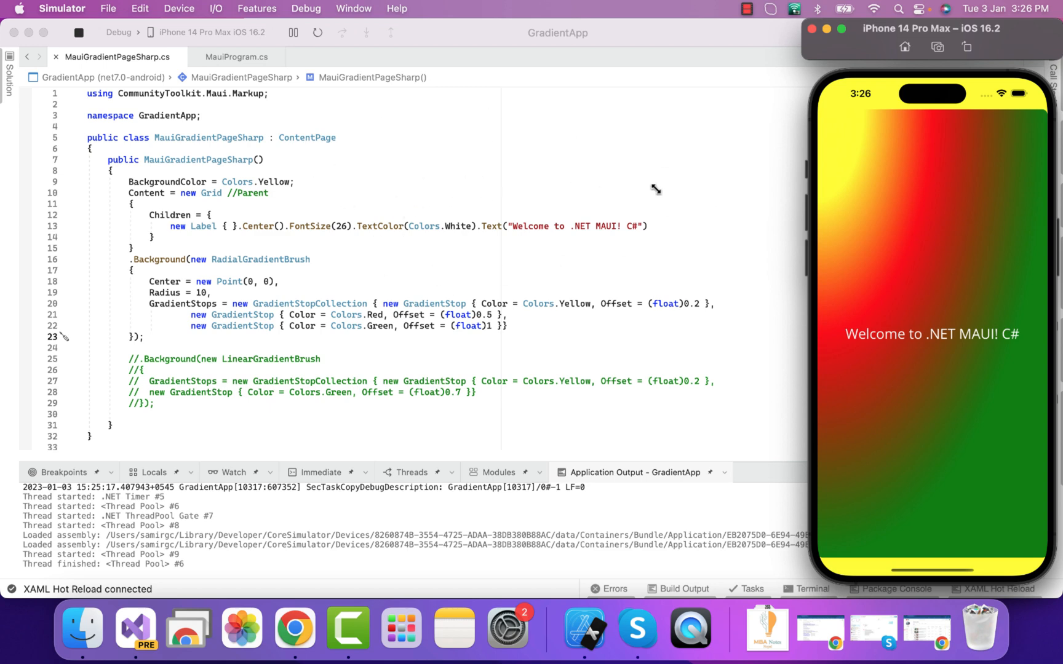
{"action": "mouse_move", "coordinate": [682, 153]}
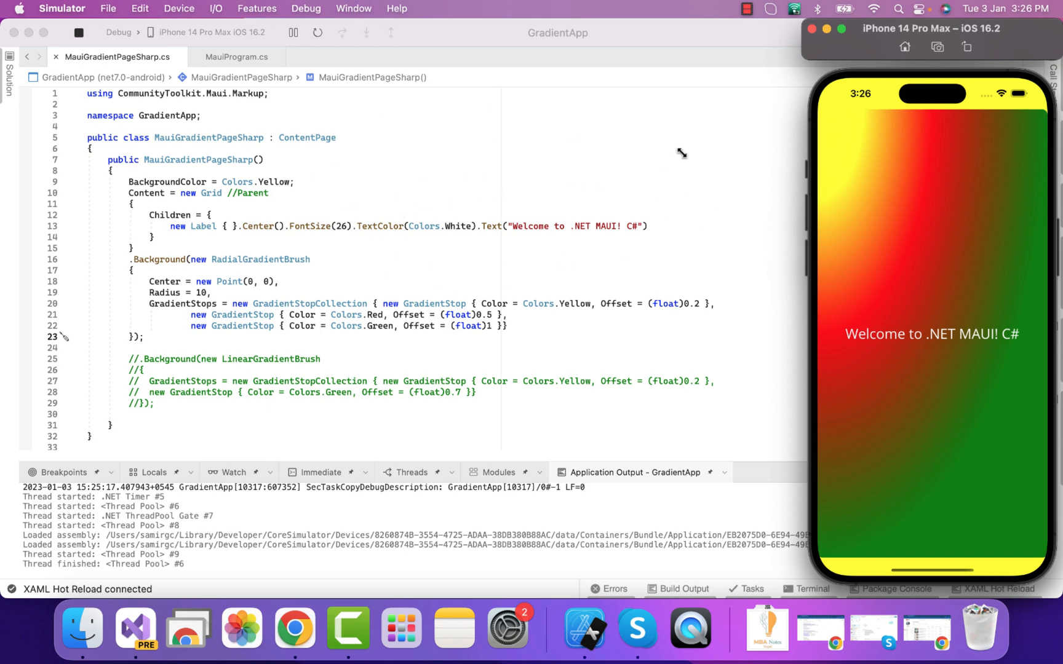